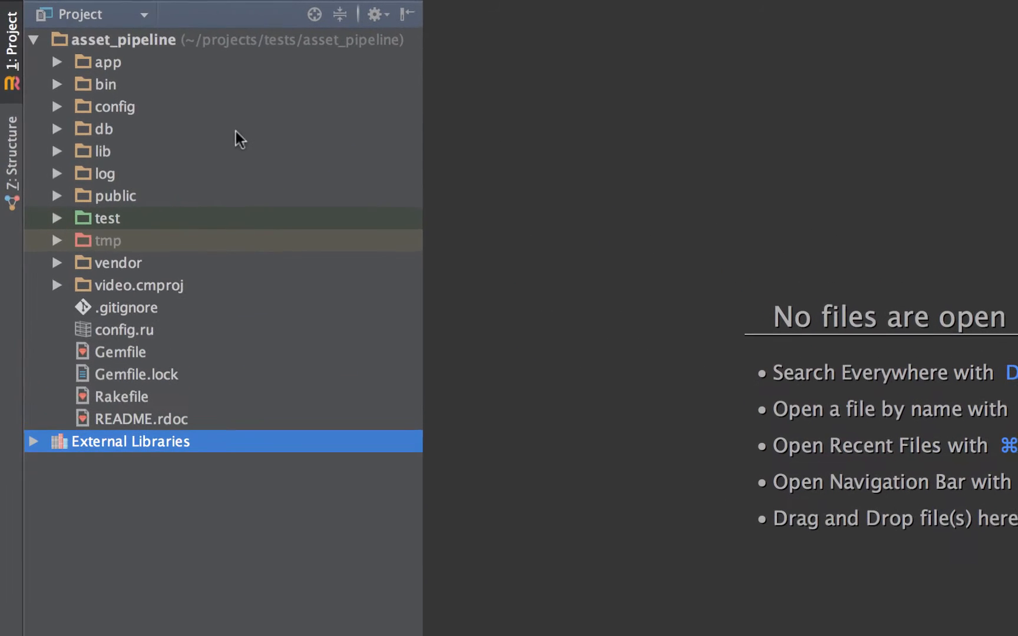
- Expand the app and lib folders to reveal the assets folder inside lib
{"action": "left_click", "coordinate": [61, 62]}
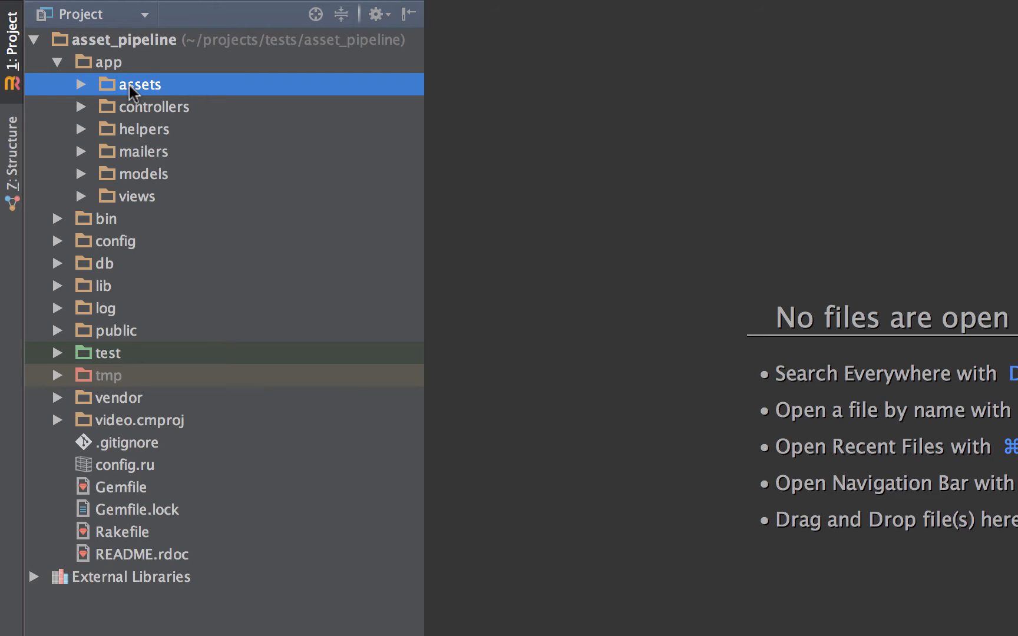
{"action": "left_click", "coordinate": [58, 285]}
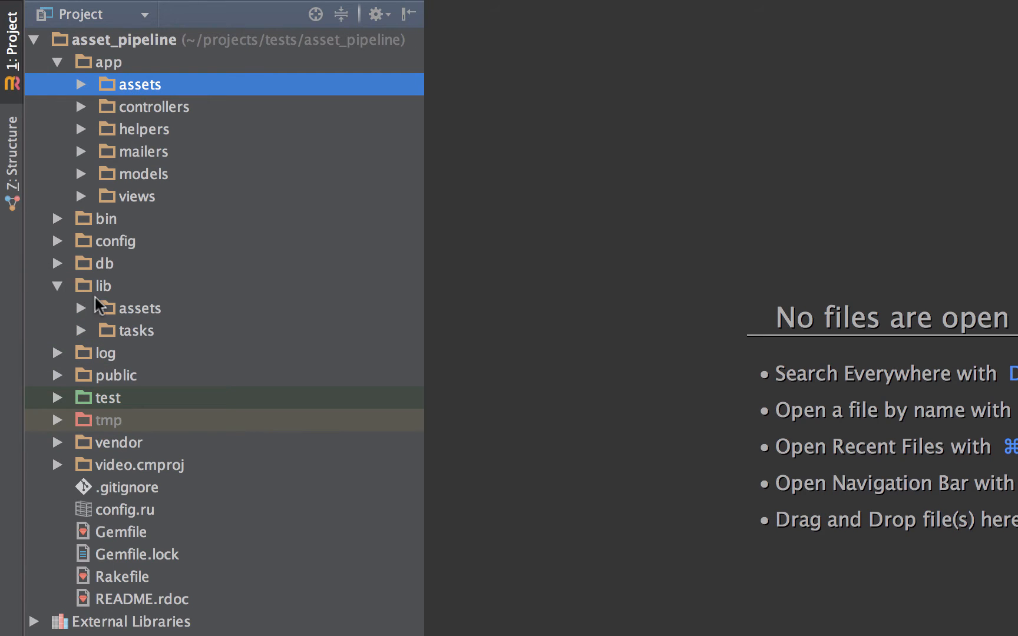
{"action": "left_click", "coordinate": [140, 308]}
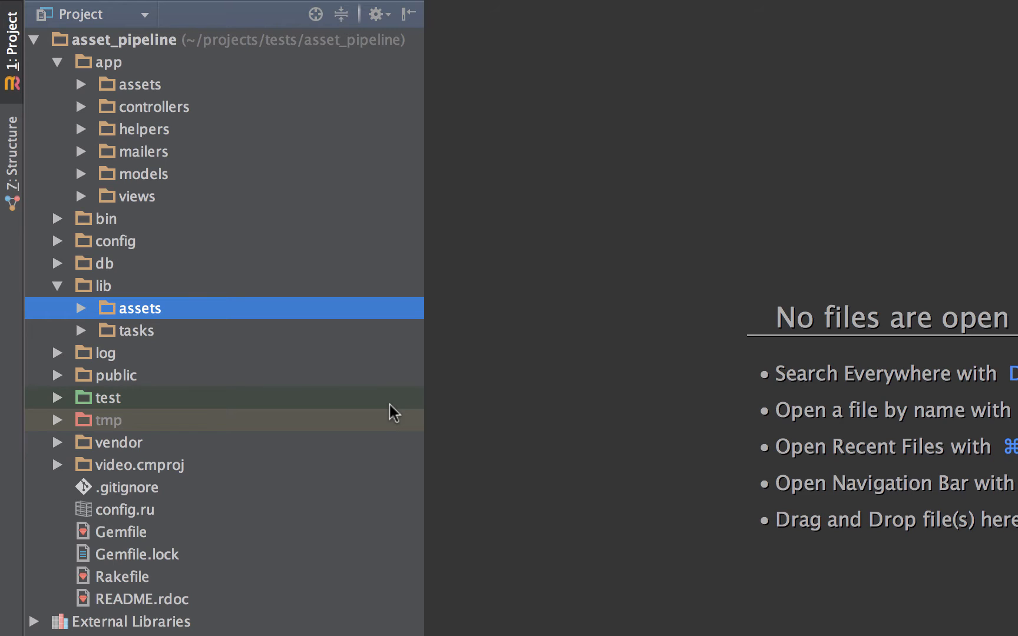
- Expand the vendor folder to show its assets folder with javascripts inside
{"action": "left_click", "coordinate": [59, 443]}
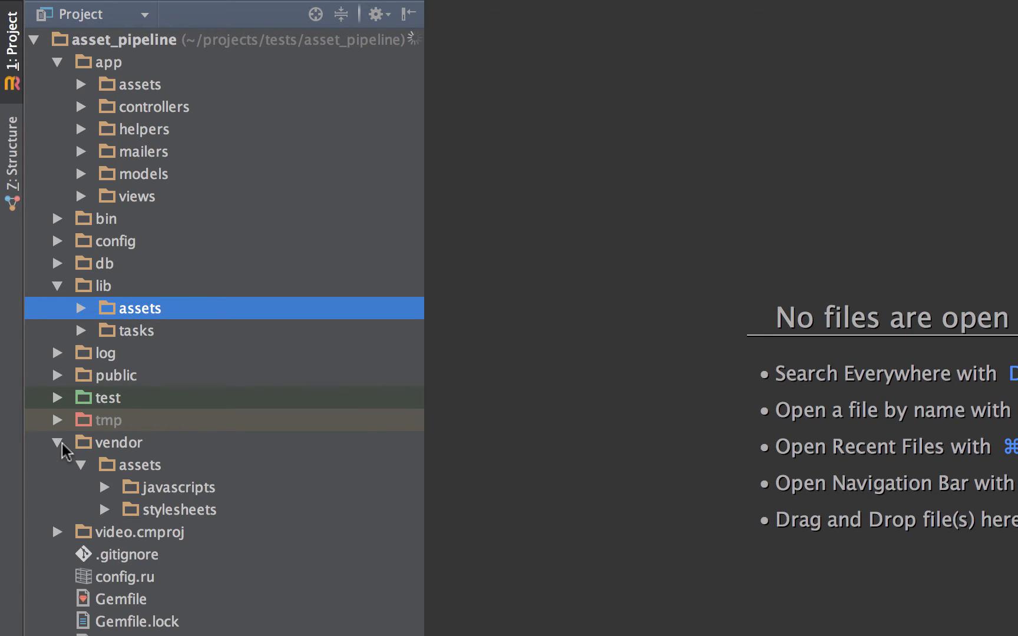
{"action": "left_click", "coordinate": [180, 487]}
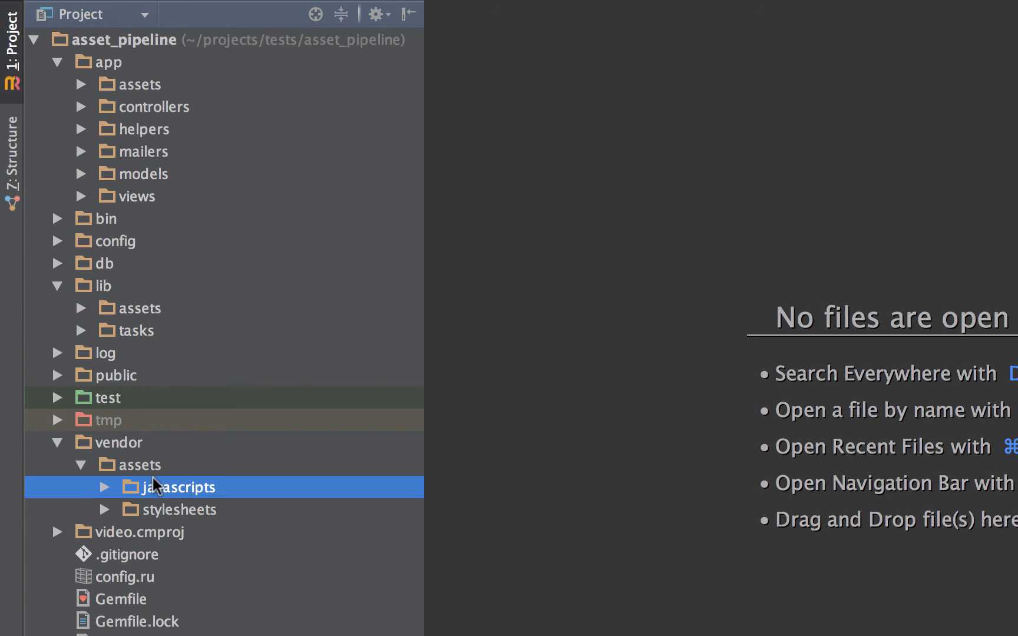
{"action": "left_click", "coordinate": [140, 466]}
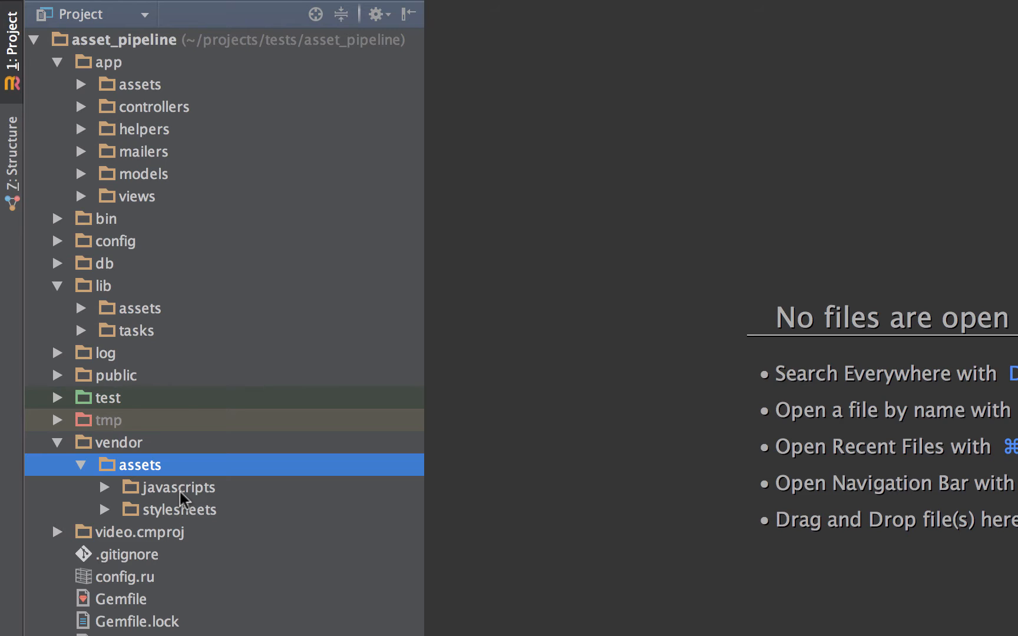
{"action": "mouse_move", "coordinate": [996, 317]}
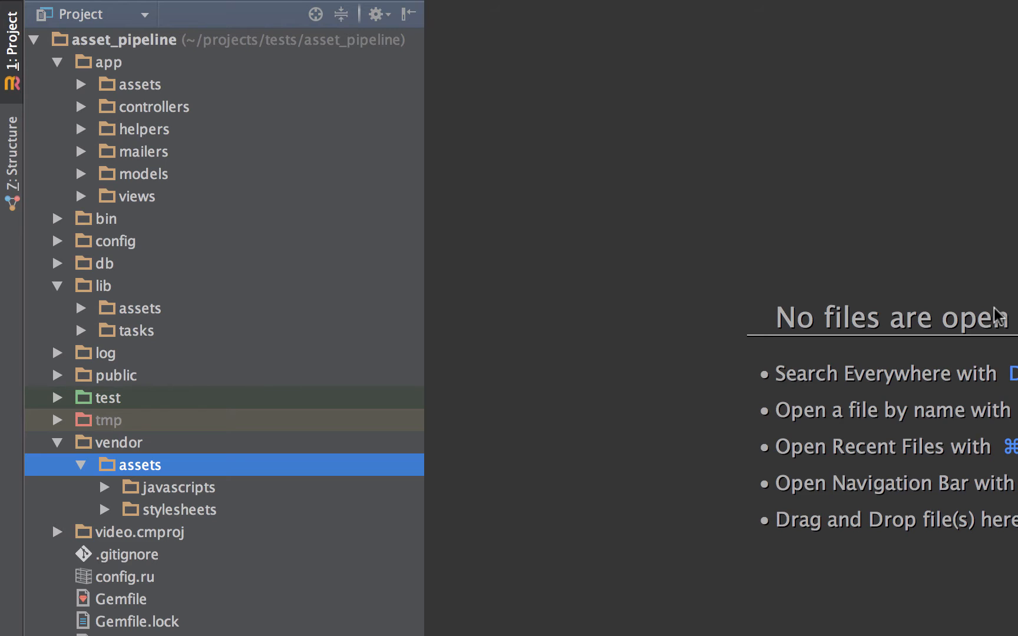
{"action": "mouse_move", "coordinate": [617, 8]}
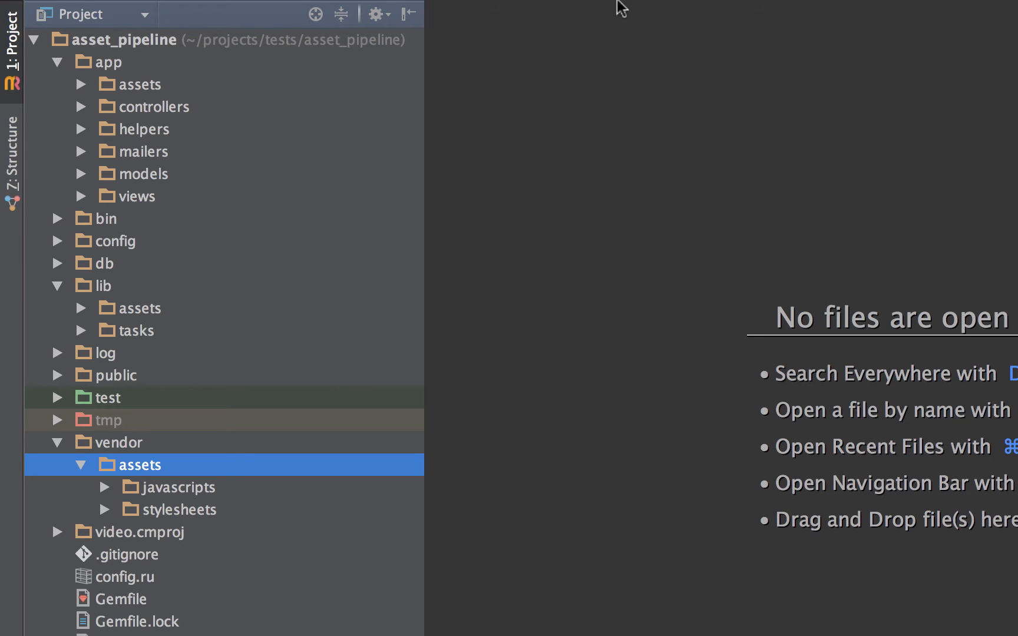
- In layouts/application.html.erb add stylesheet_link_tag "application", media: "all" in the head
{"action": "left_click", "coordinate": [83, 195]}
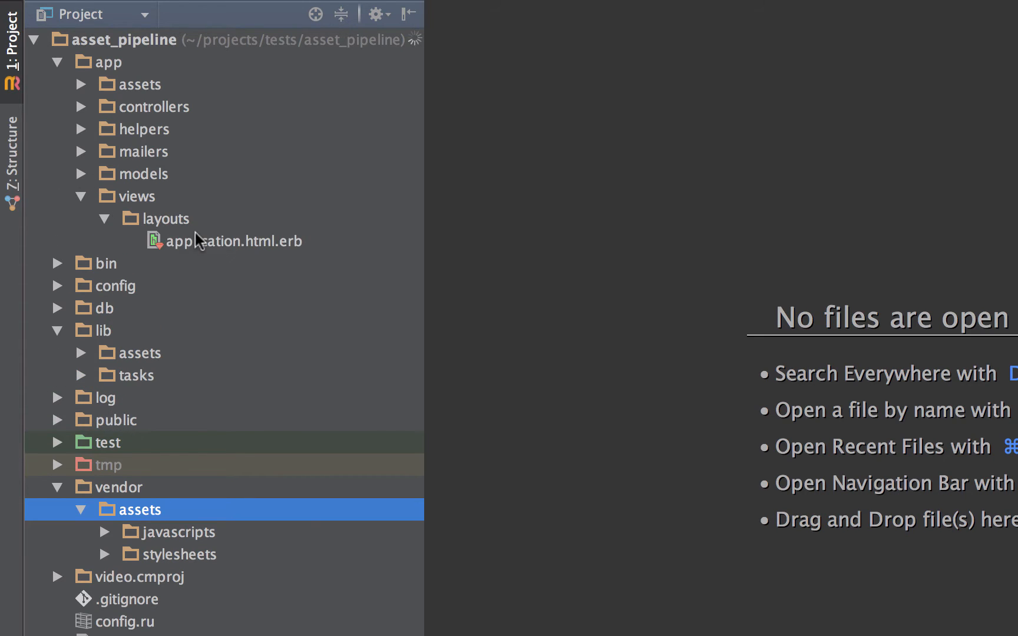
{"action": "double_click", "coordinate": [234, 241]}
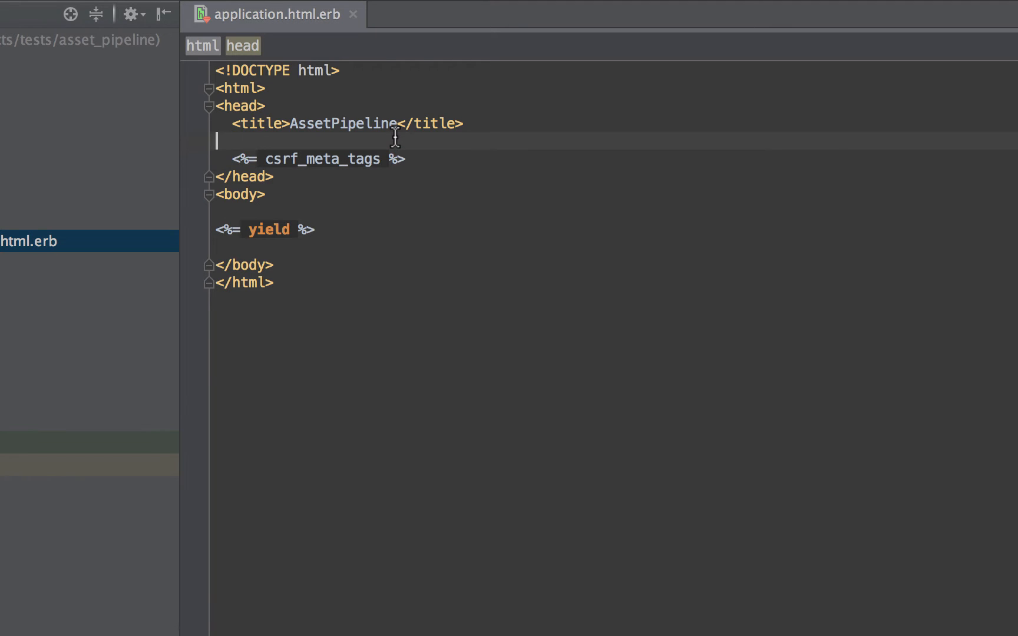
{"action": "type", "text": "<"}
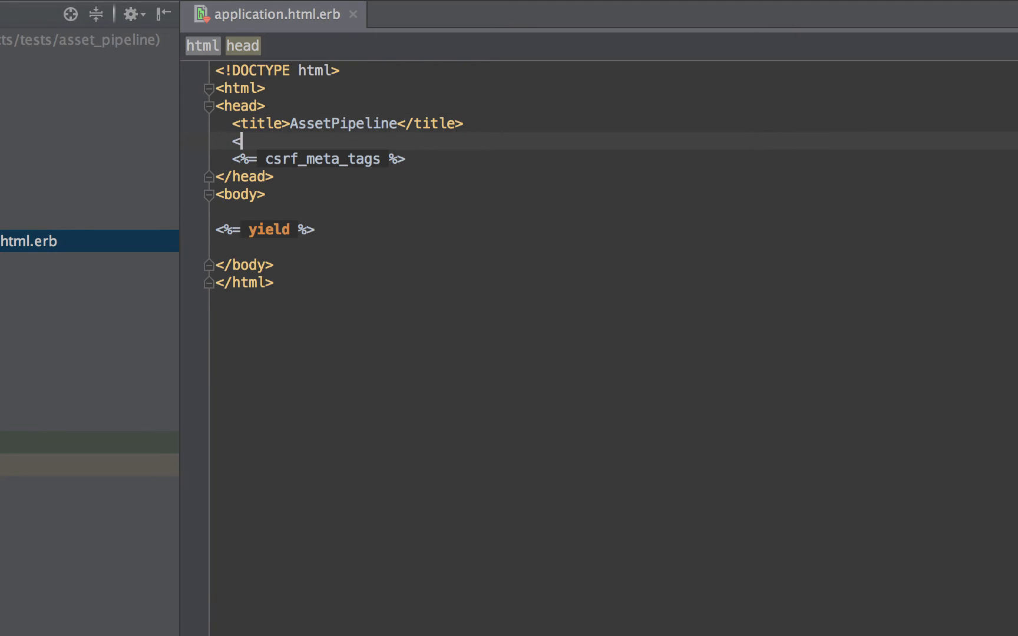
{"action": "type", "text": "%= stylesheet_link_tag \"appl"}
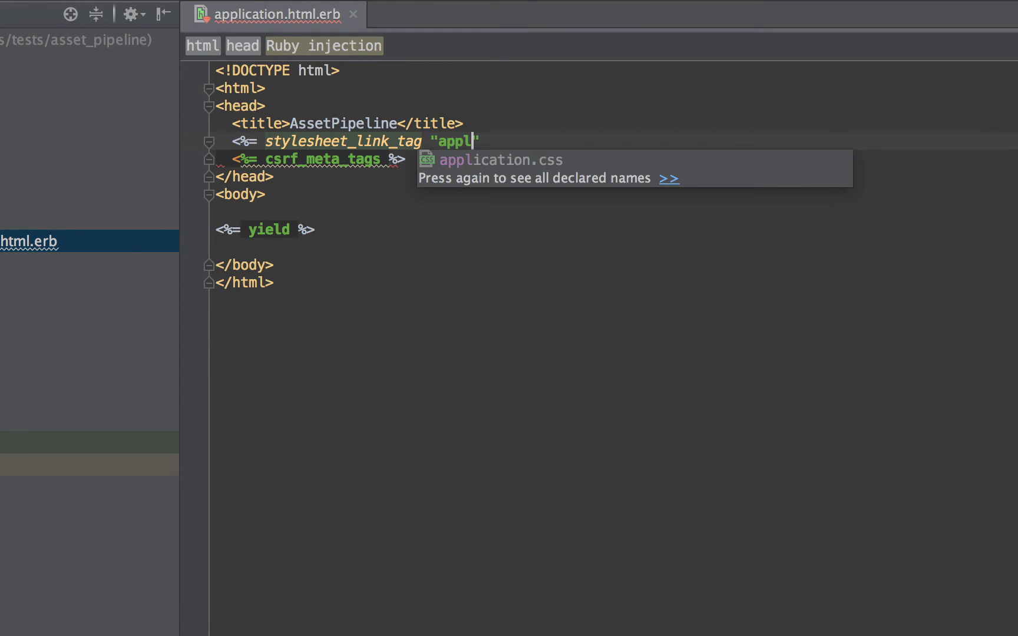
{"action": "type", "text": "ication\","}
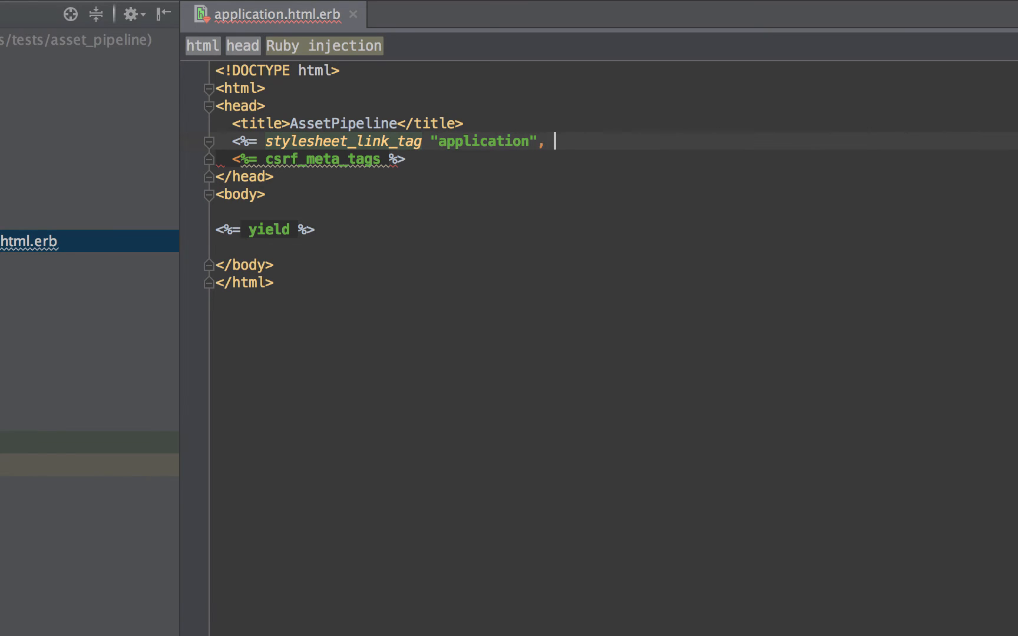
{"action": "type", "text": "media: \"all\" %>"}
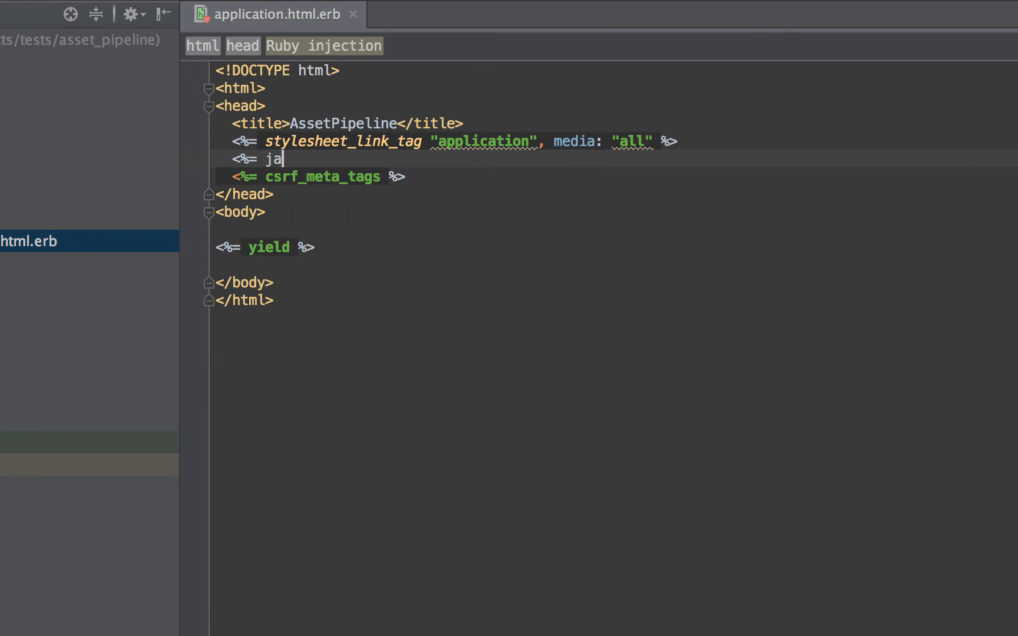
- Add javascript_include_tag "application" and set "data-turbolinks-track" => true on both tags
{"action": "type", "text": "javascript_include_tag"}
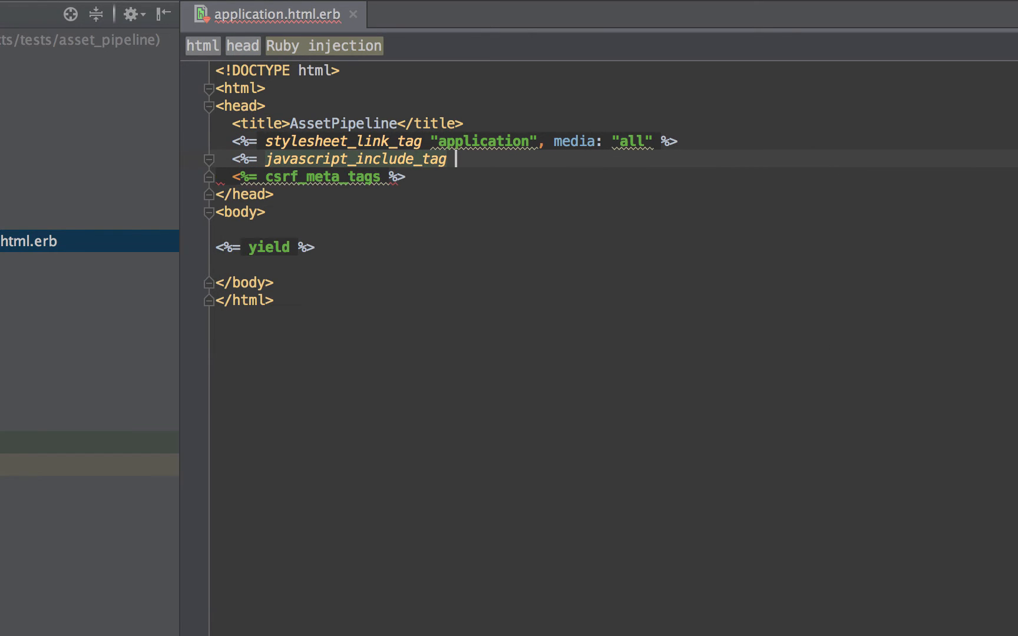
{"action": "type", "text": "\"application\" %>"}
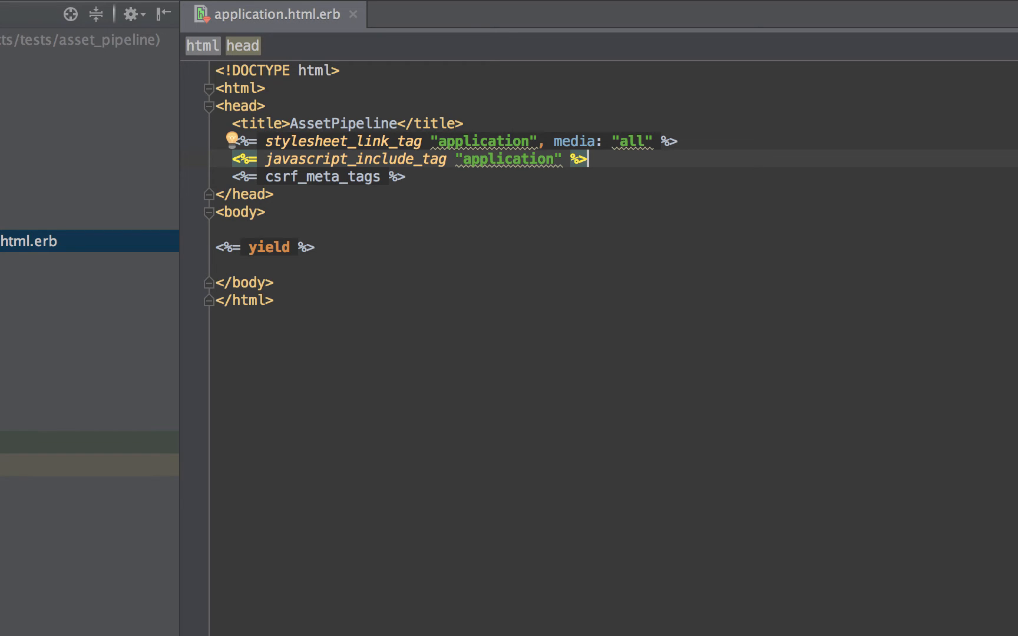
{"action": "mouse_move", "coordinate": [517, 26]}
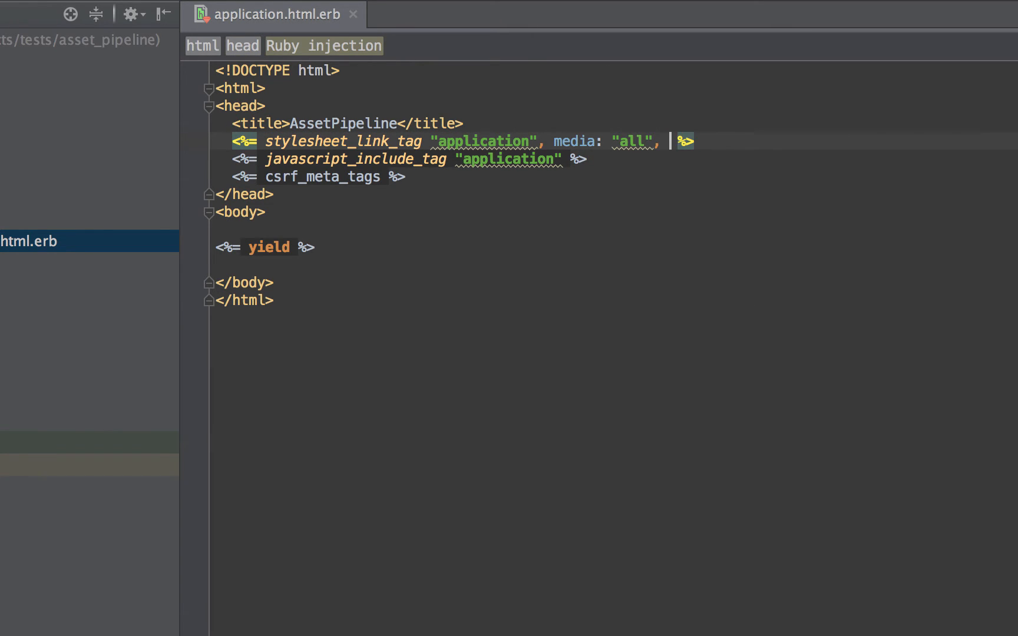
{"action": "type", "text": "\"data-\""}
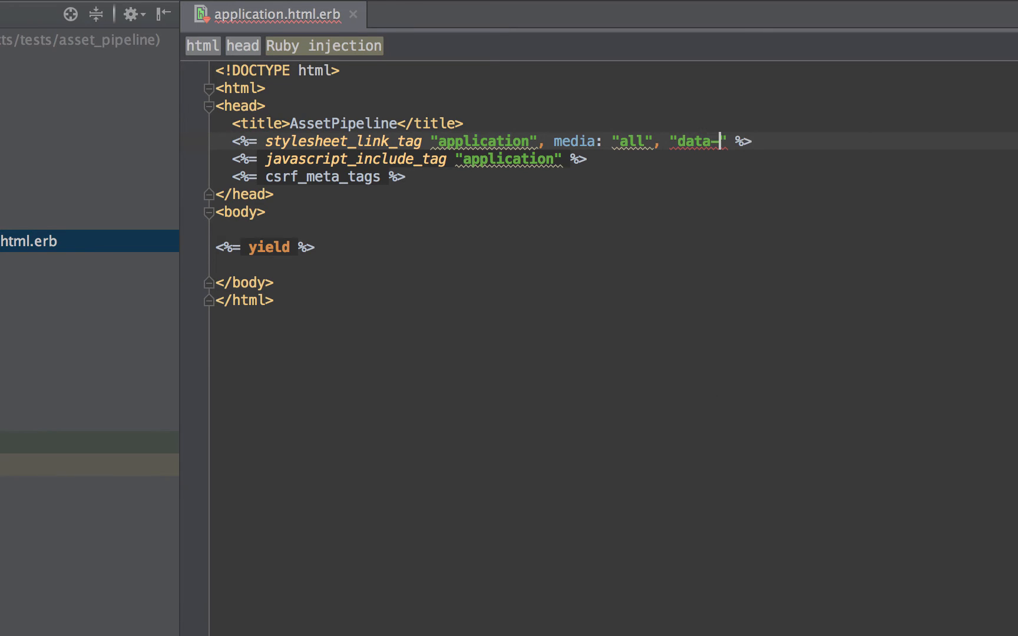
{"action": "type", "text": "turbolinks-track"}
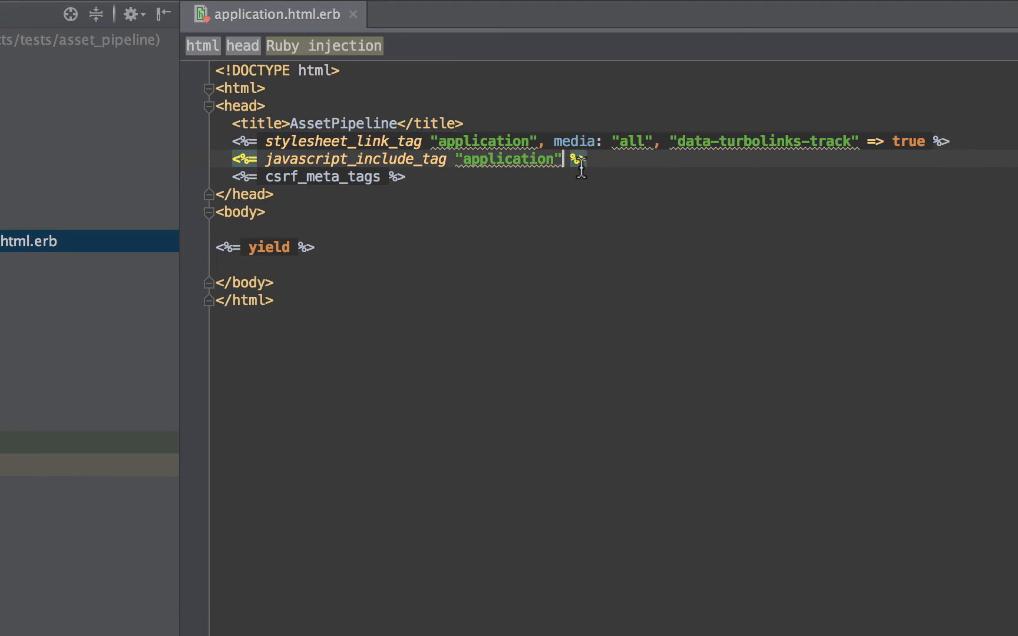
{"action": "type", "text": ", \"data-turbolinks-track\" => true"}
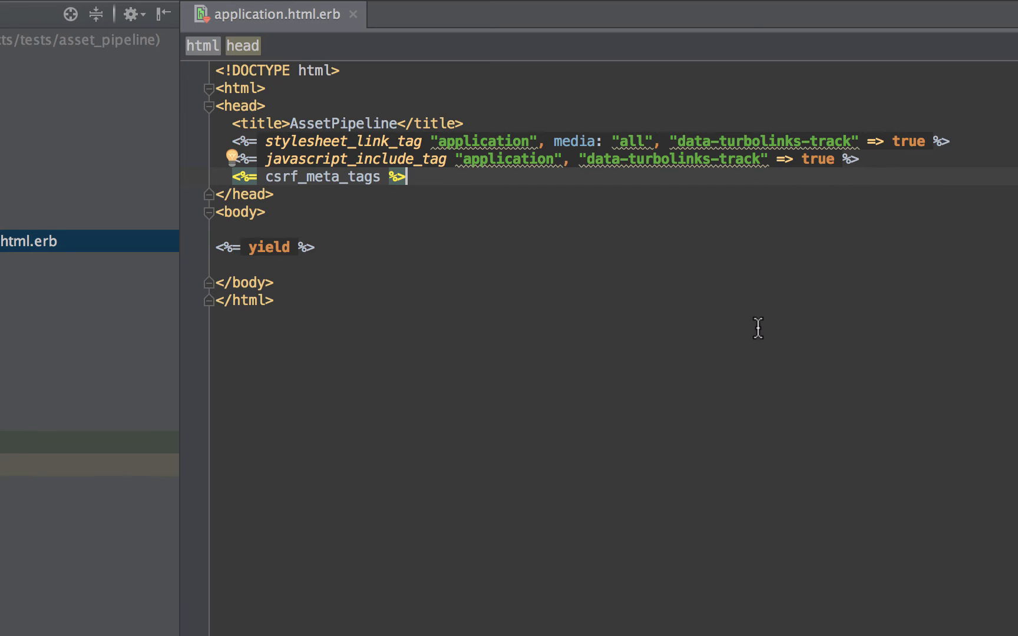
- Insert <%= image_tag "simpleweblogic.png" %> on a new line in the body above yield
{"action": "left_click", "coordinate": [267, 212]}
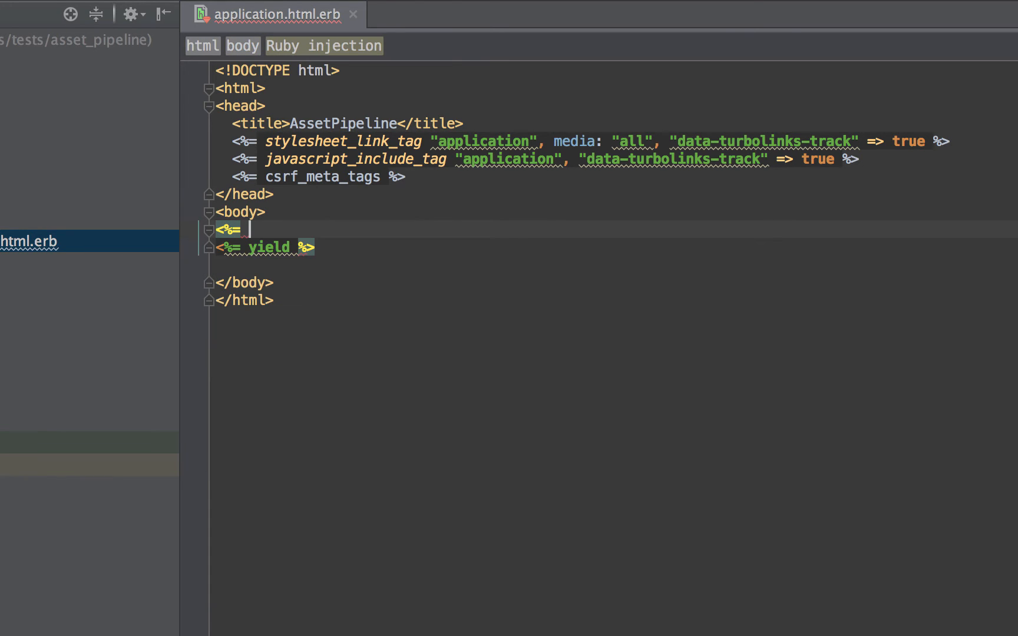
{"action": "type", "text": "imag"}
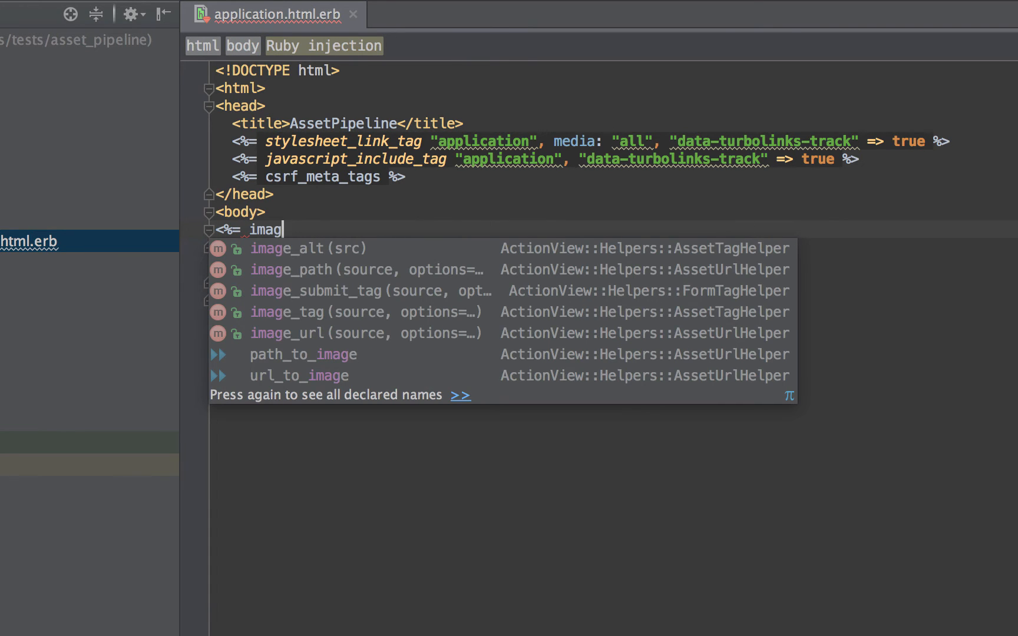
{"action": "type", "text": "e_tag \"simpleweblogic.png\" %>"}
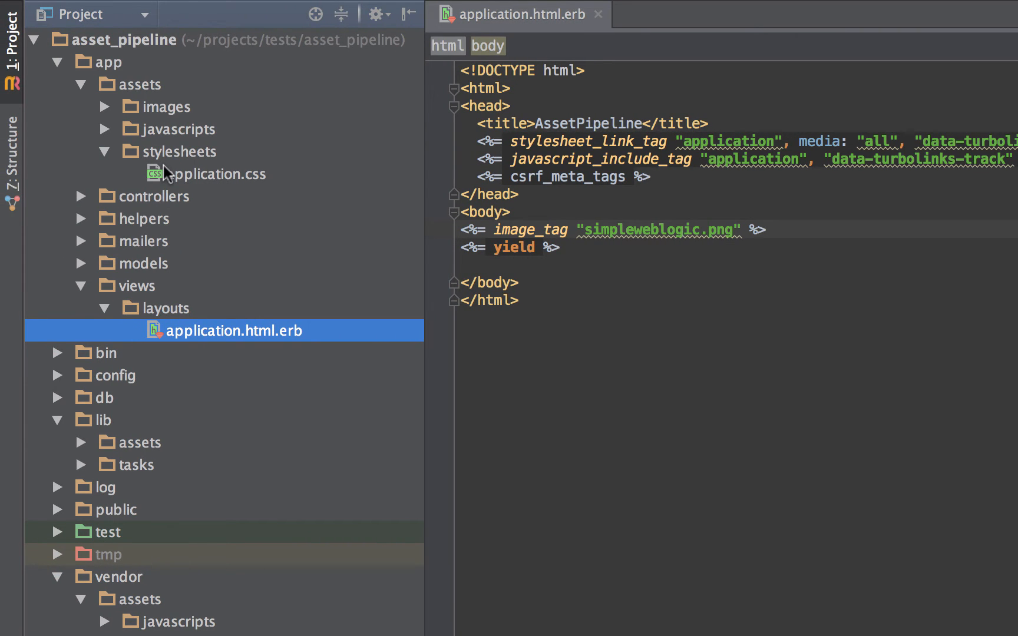
{"action": "mouse_move", "coordinate": [232, 146]}
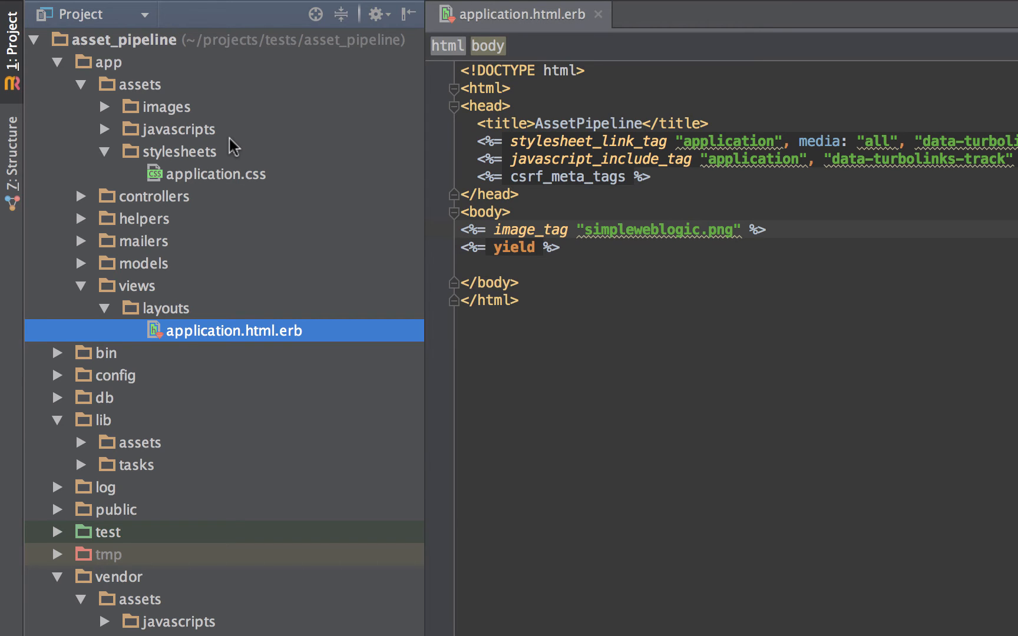
- Create a new file erbexample.css.erb in the stylesheets folder
{"action": "left_click", "coordinate": [181, 151]}
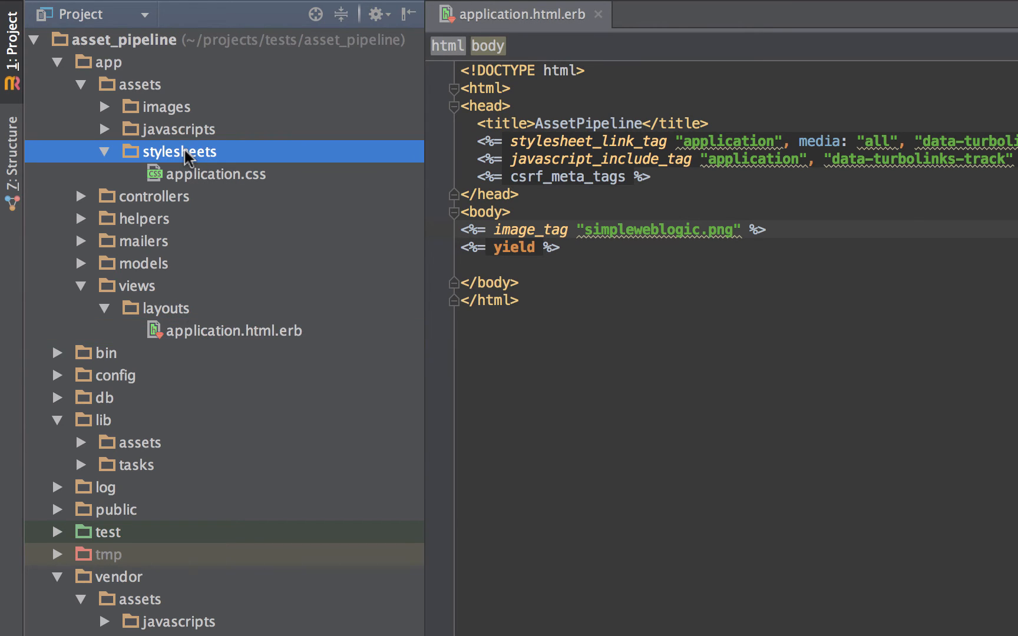
{"action": "right_click", "coordinate": [183, 152]}
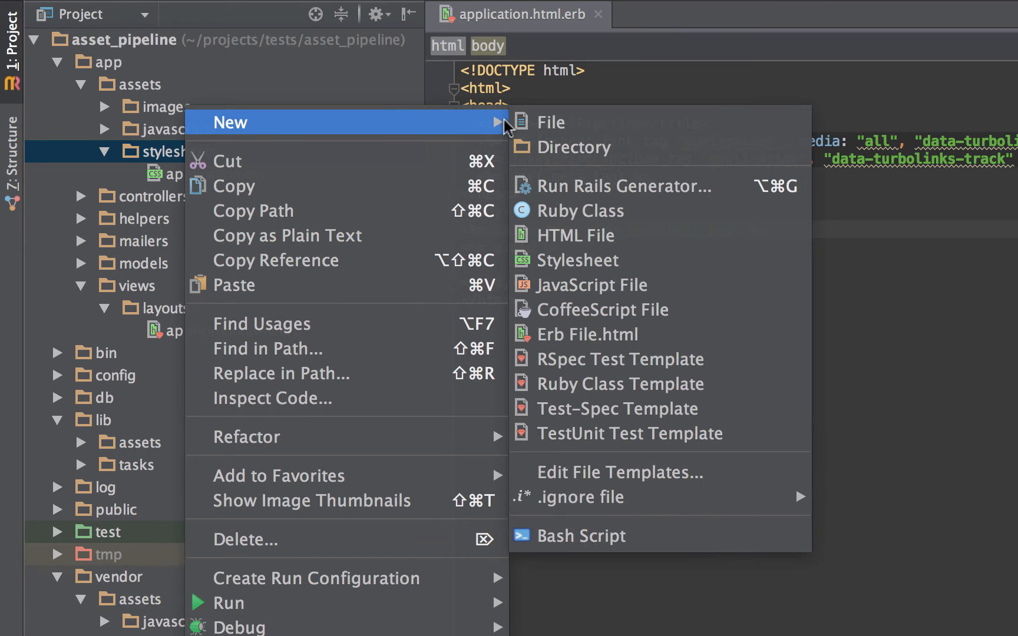
{"action": "left_click", "coordinate": [551, 123]}
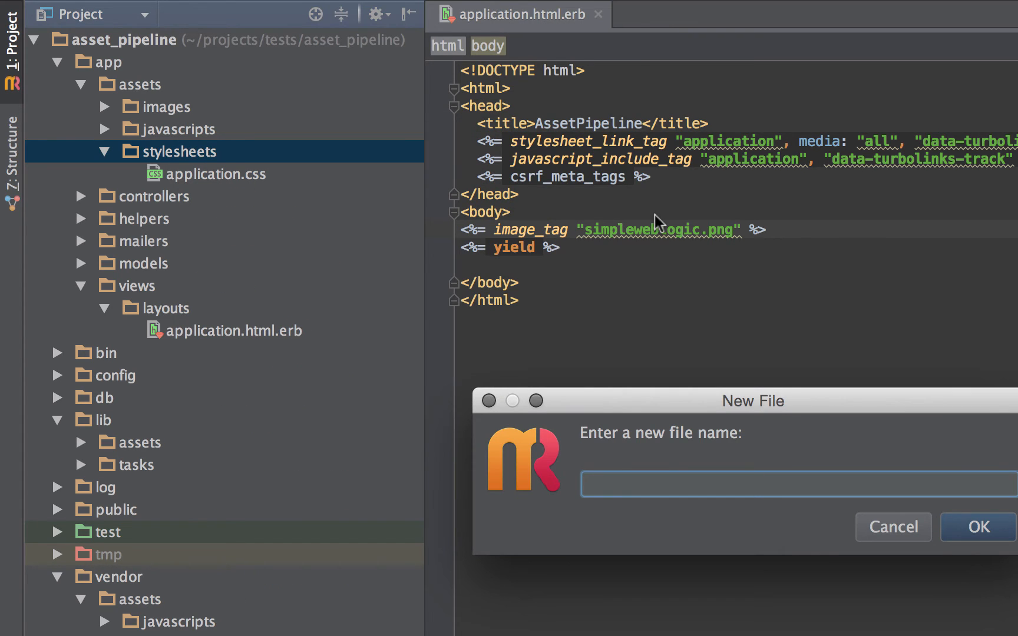
{"action": "type", "text": "erbexample"}
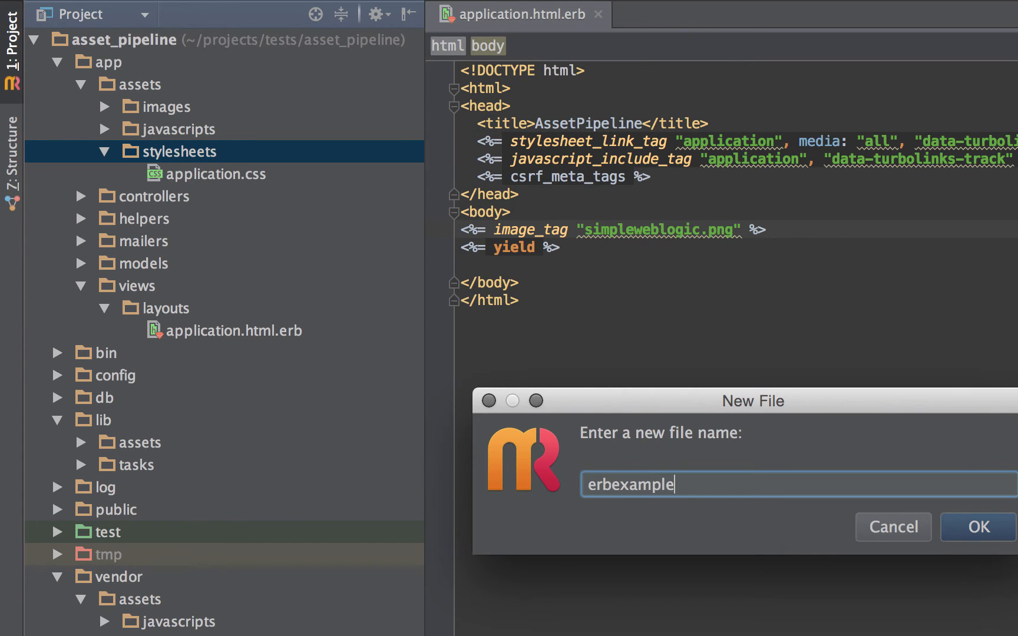
{"action": "type", "text": "."}
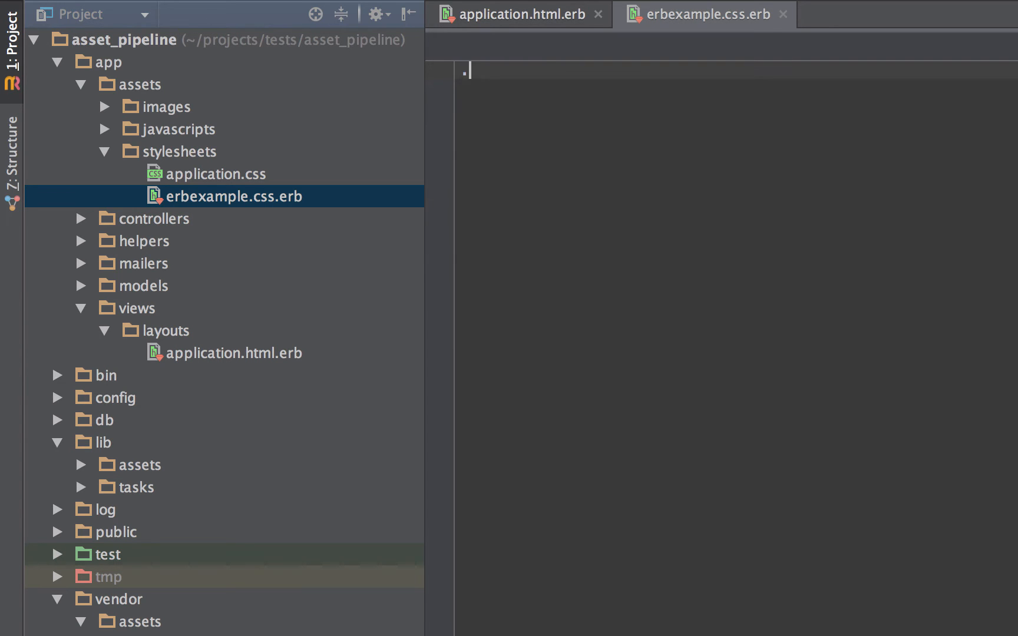
- Write a .logo rule whose background uses asset_path "logo.png"
{"action": "type", "text": ".logo { b"}
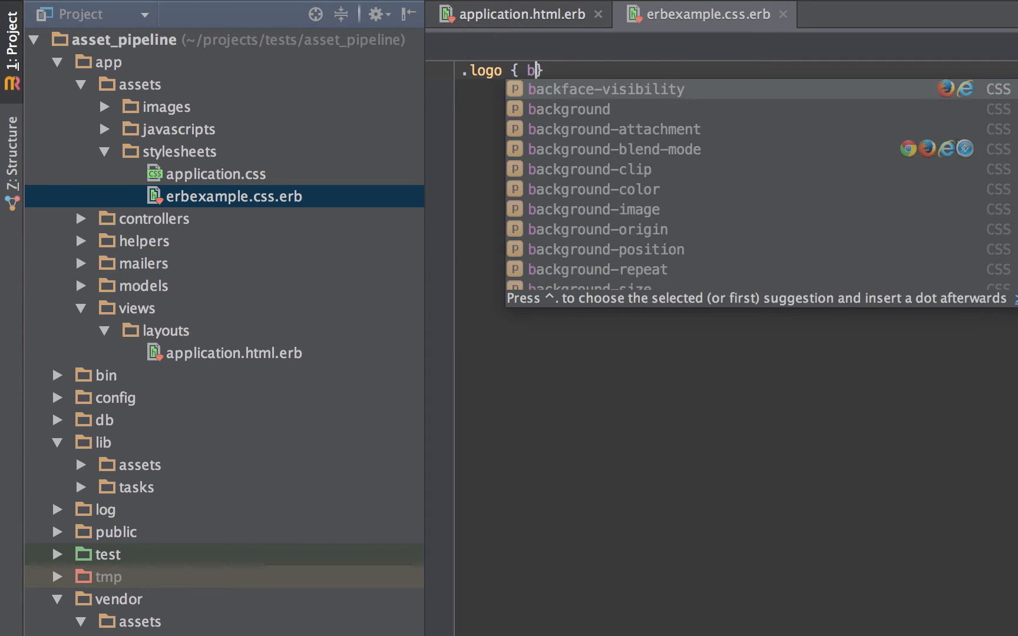
{"action": "type", "text": "ackground-image: url(<%= asset_p"}
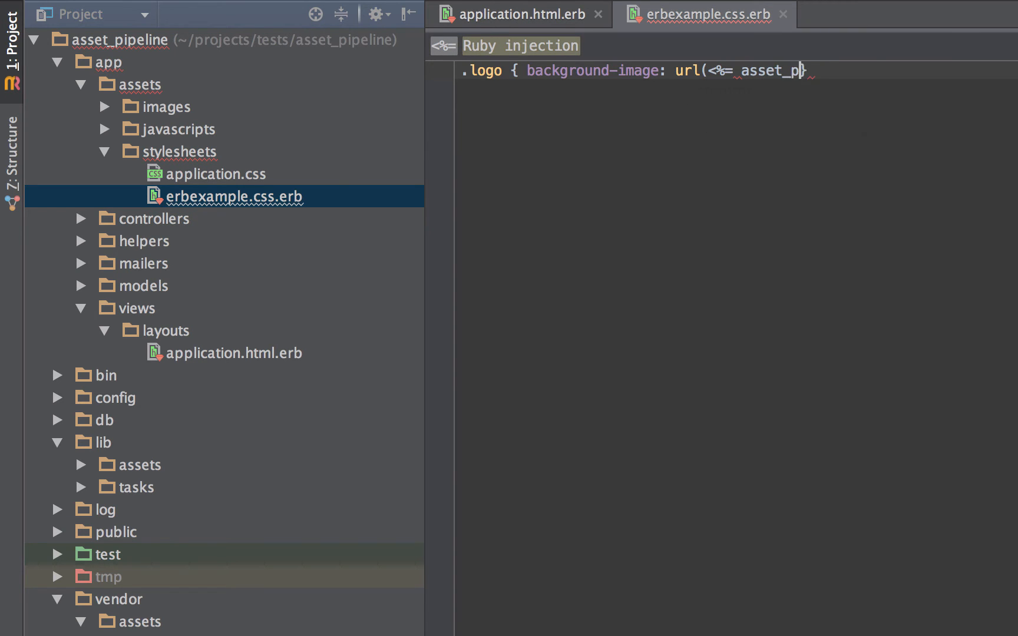
{"action": "type", "text": "ath"}
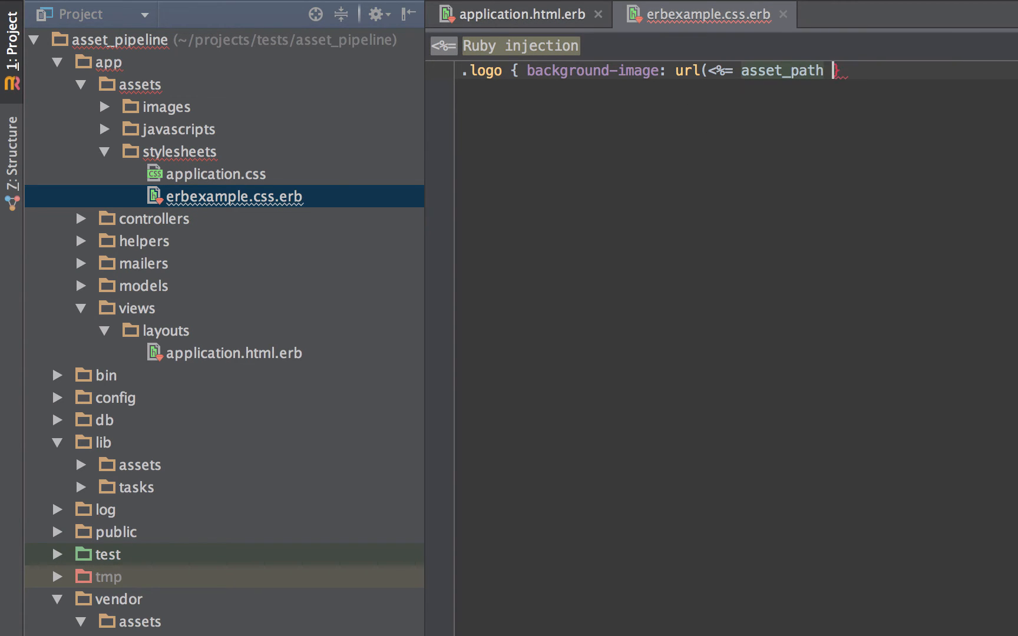
{"action": "type", "text": "\"logo.png\" %>)"}
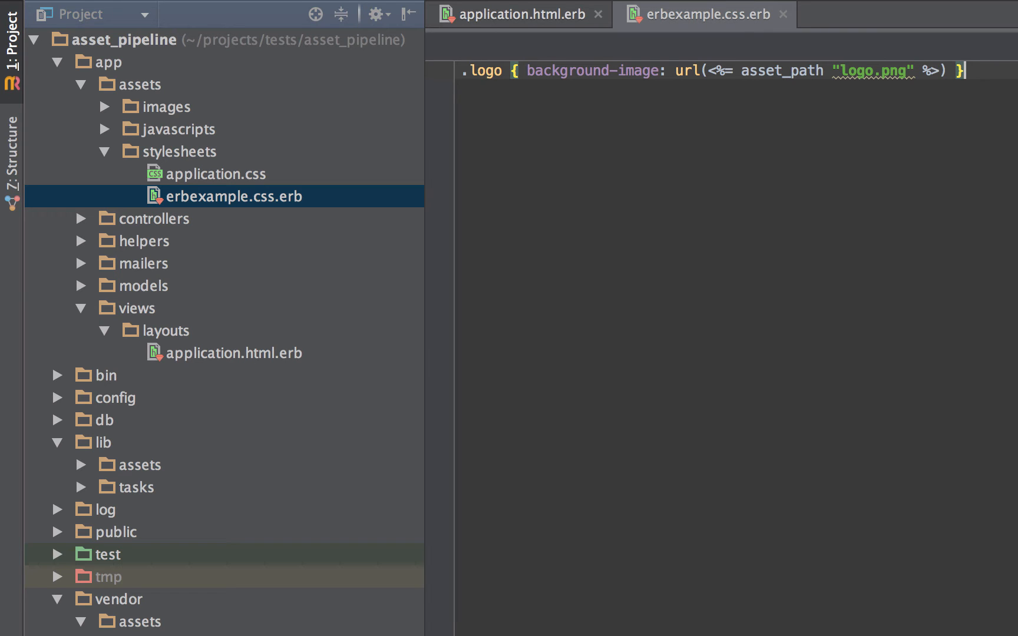
{"action": "mouse_move", "coordinate": [155, 158]}
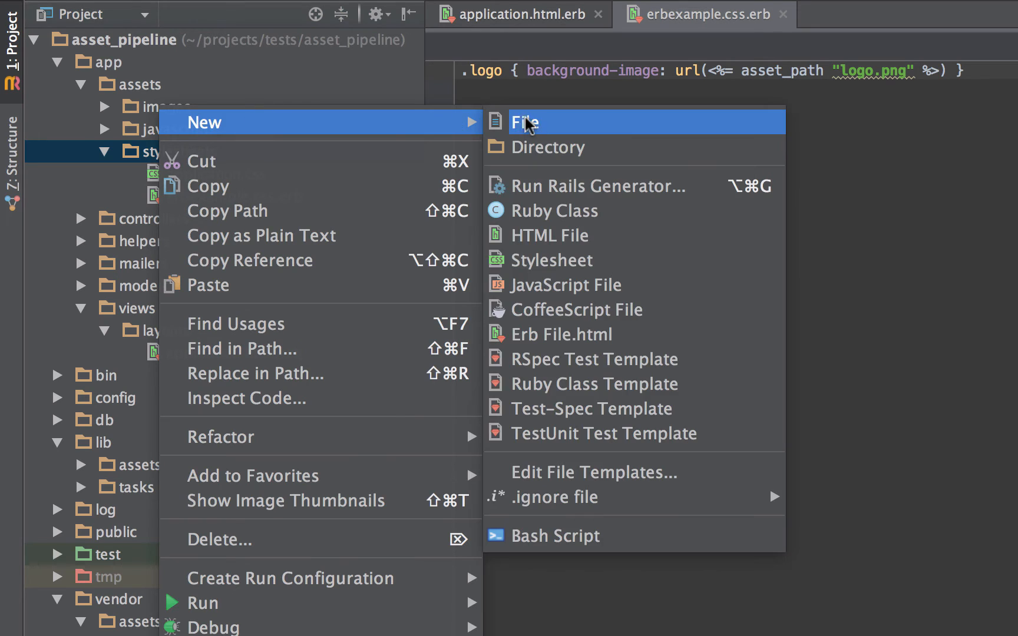
- Start another new stylesheet file named example.css.scss
{"action": "left_click", "coordinate": [525, 123]}
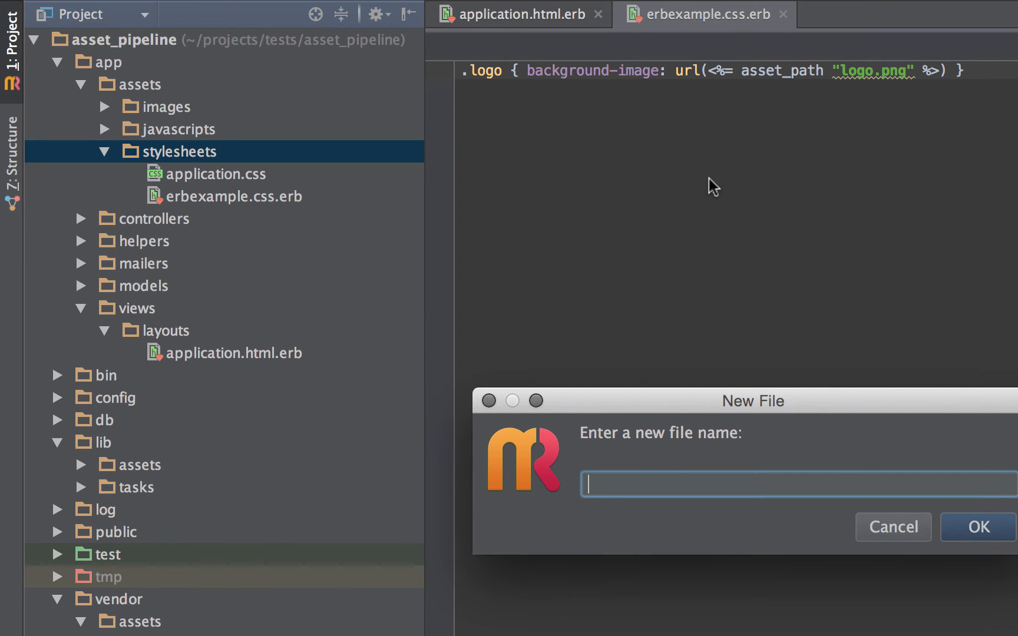
{"action": "type", "text": "example."}
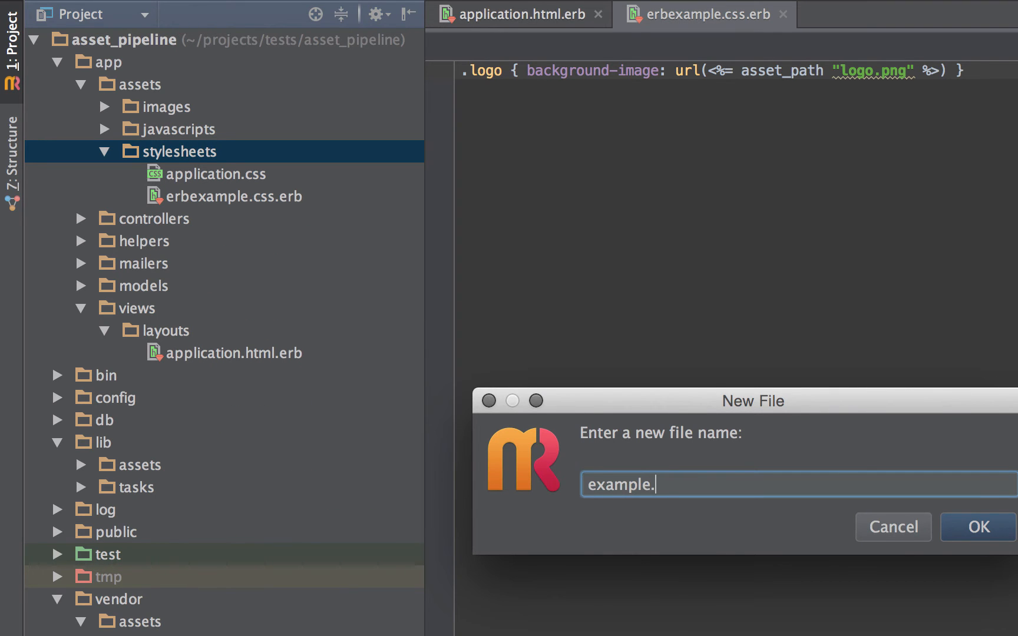
{"action": "type", "text": "css"}
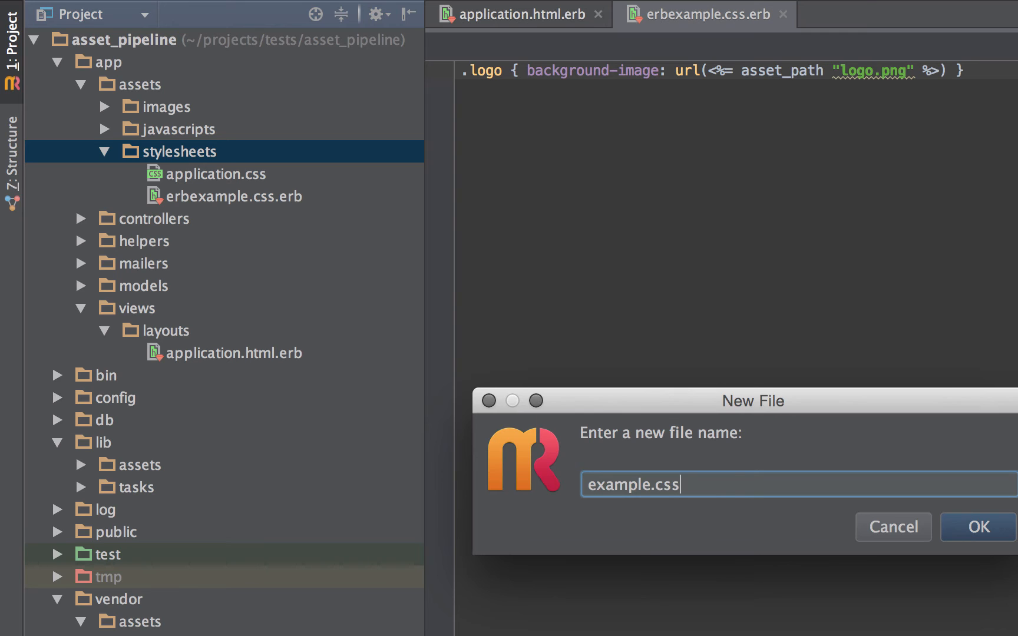
{"action": "type", "text": "."}
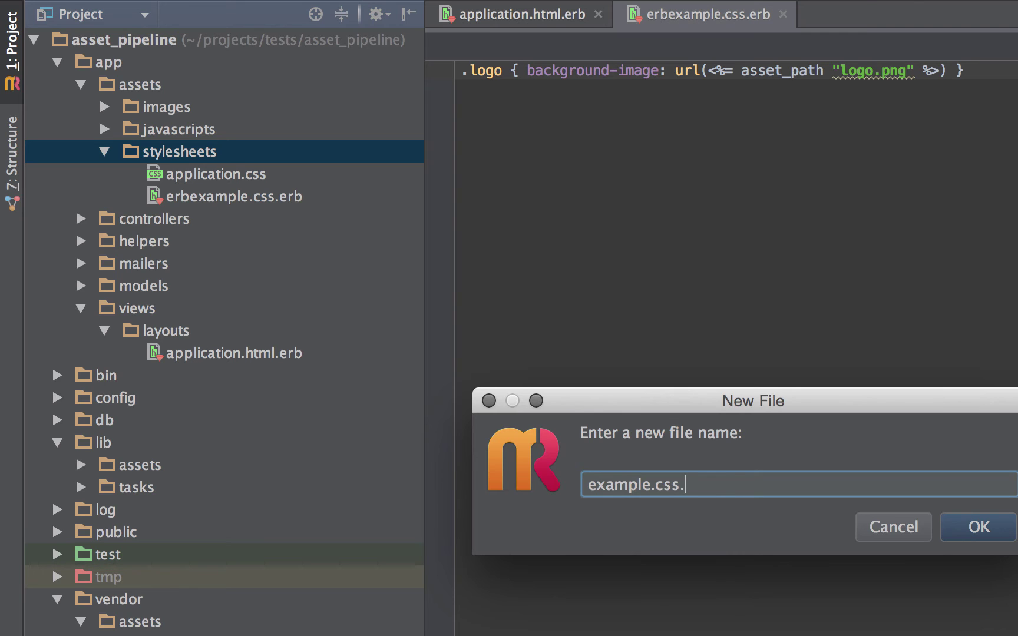
{"action": "type", "text": "sas"}
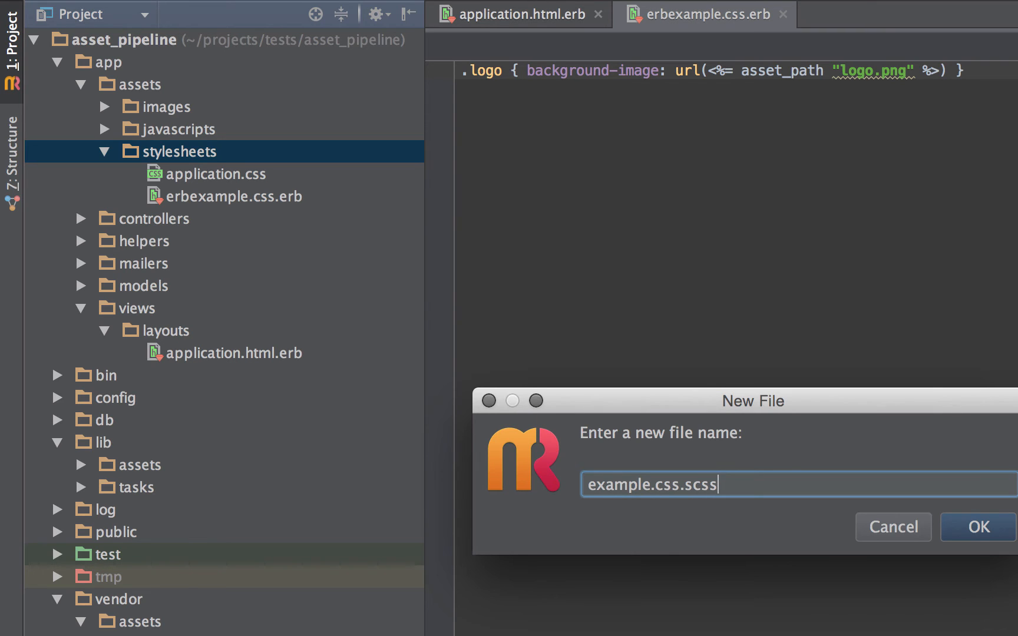
- In example.css.scss write .class rules with background-image url(asset-path("image.png")) and asset-url("image.png")
{"action": "left_click", "coordinate": [980, 527]}
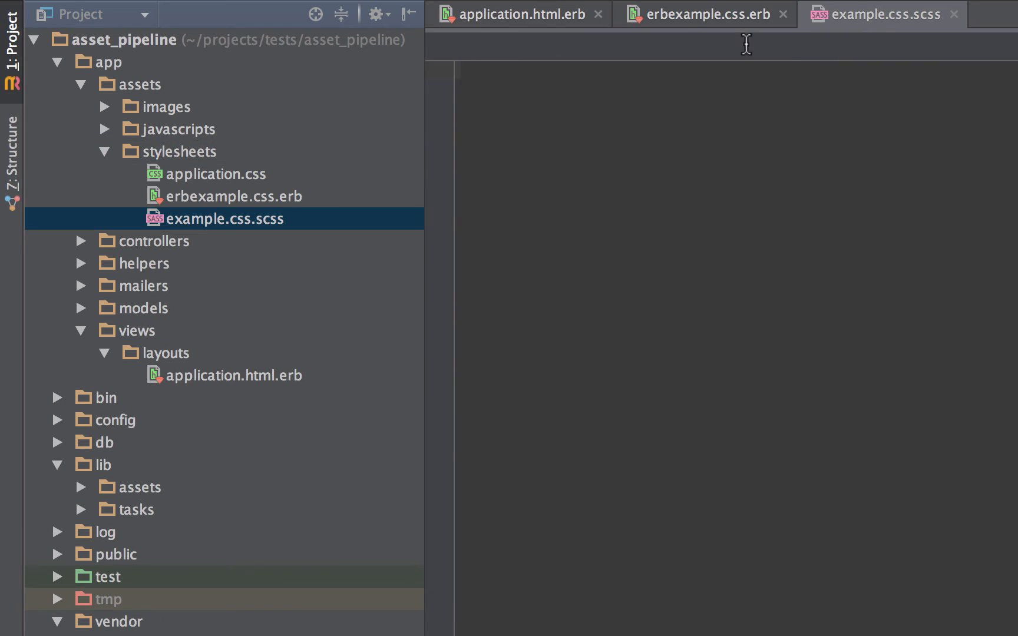
{"action": "mouse_move", "coordinate": [813, 291]}
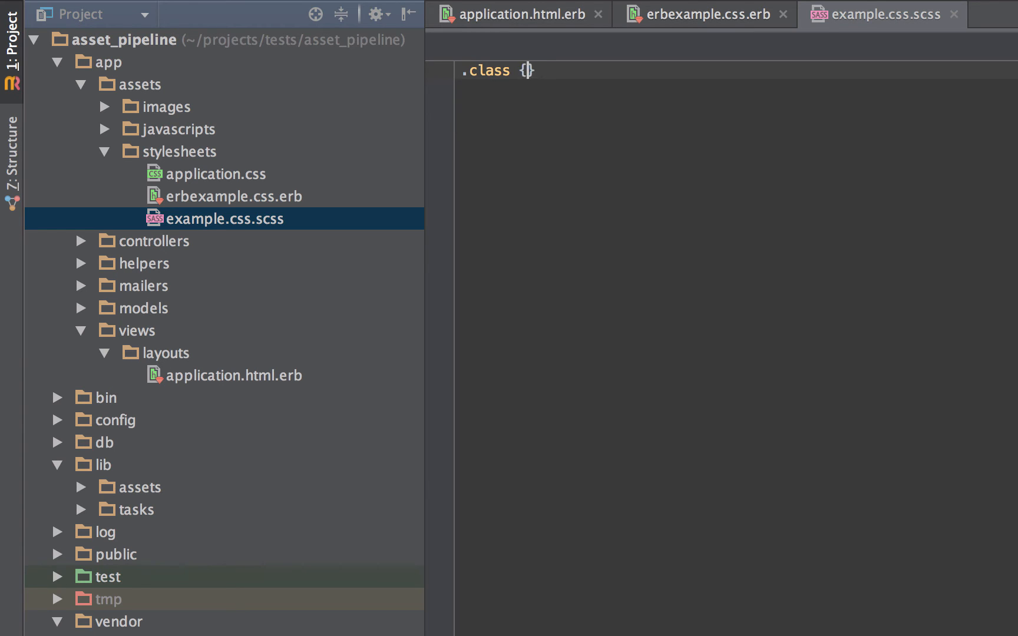
{"action": "type", "text": "background-image: ur"}
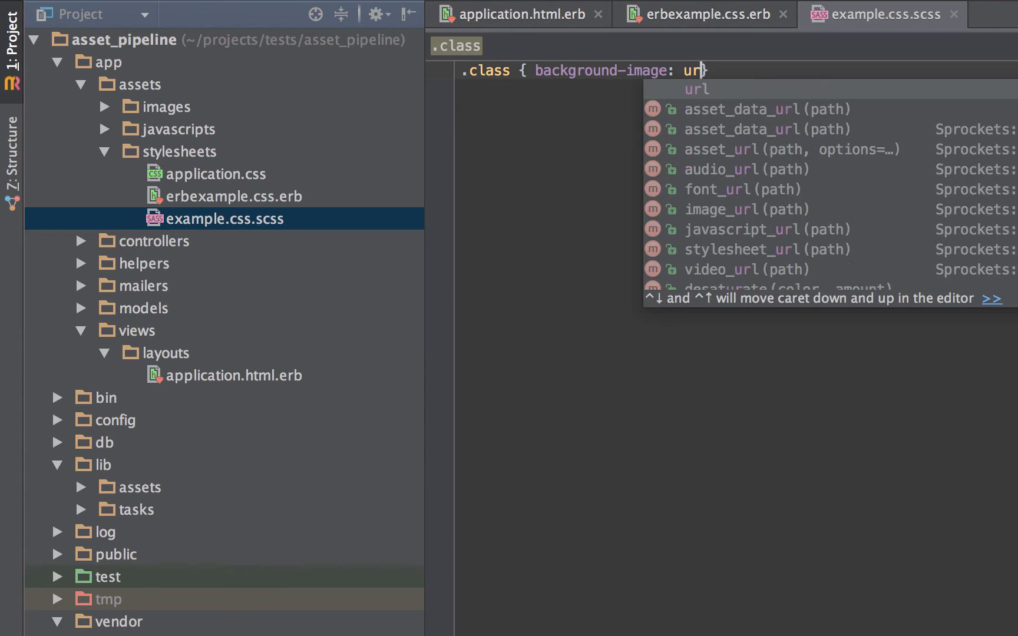
{"action": "type", "text": "l(asset-path"}
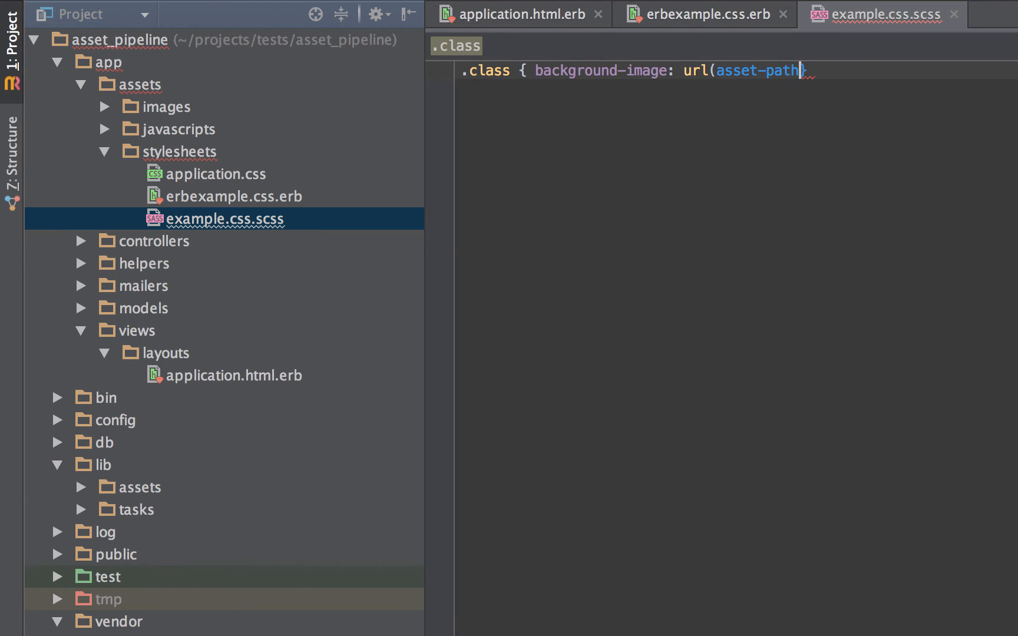
{"action": "type", "text": "(\"image\""}
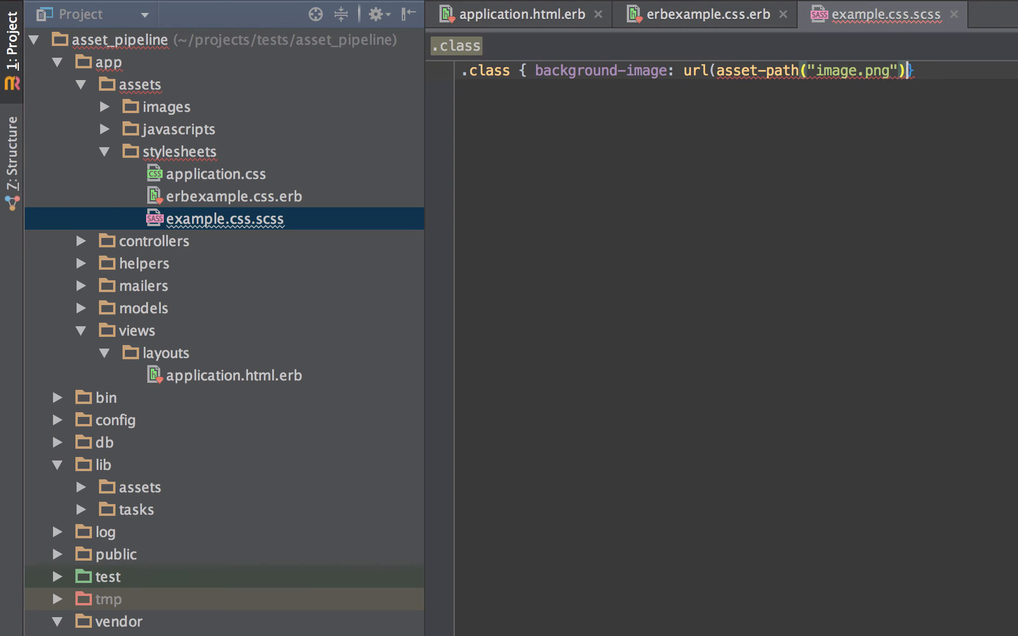
{"action": "type", "text": "}"}
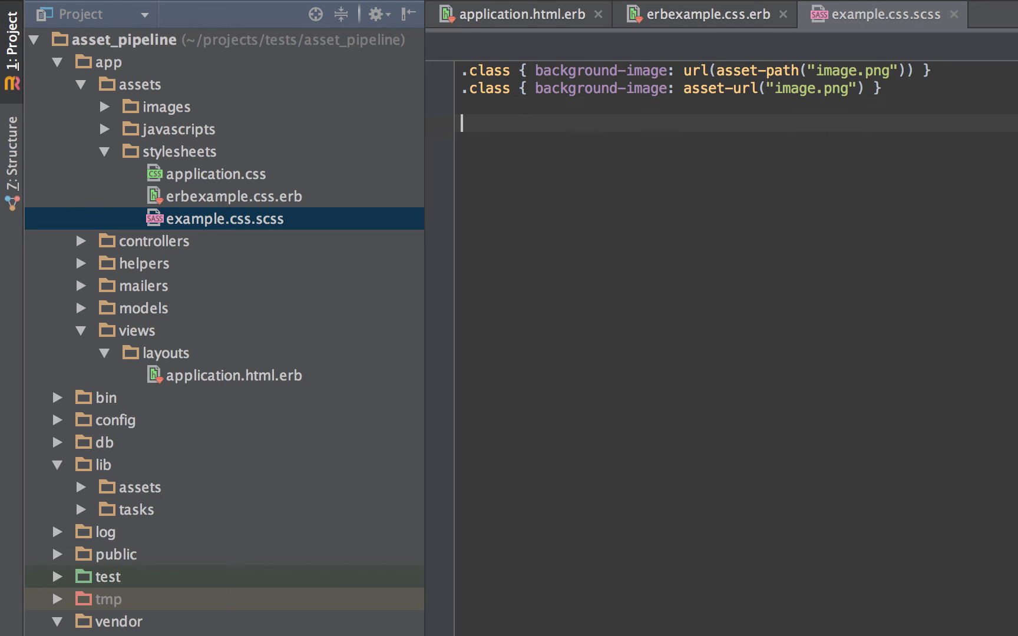
- Add image-path("image.png") and image-url("image.png") lines below the rules
{"action": "type", "text": "image-path("}
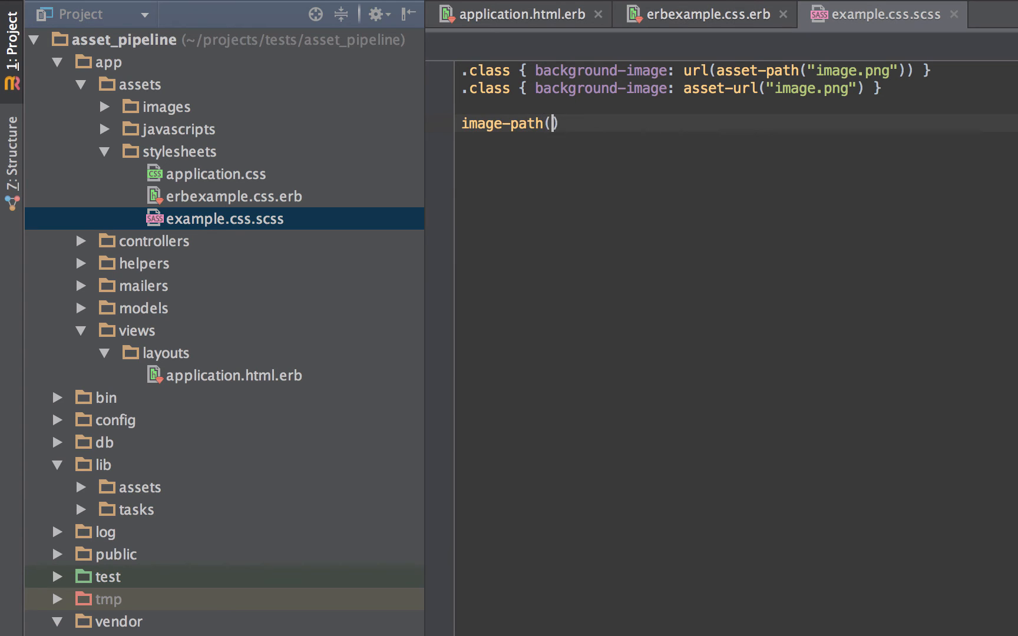
{"action": "type", "text": "\"image.png\""}
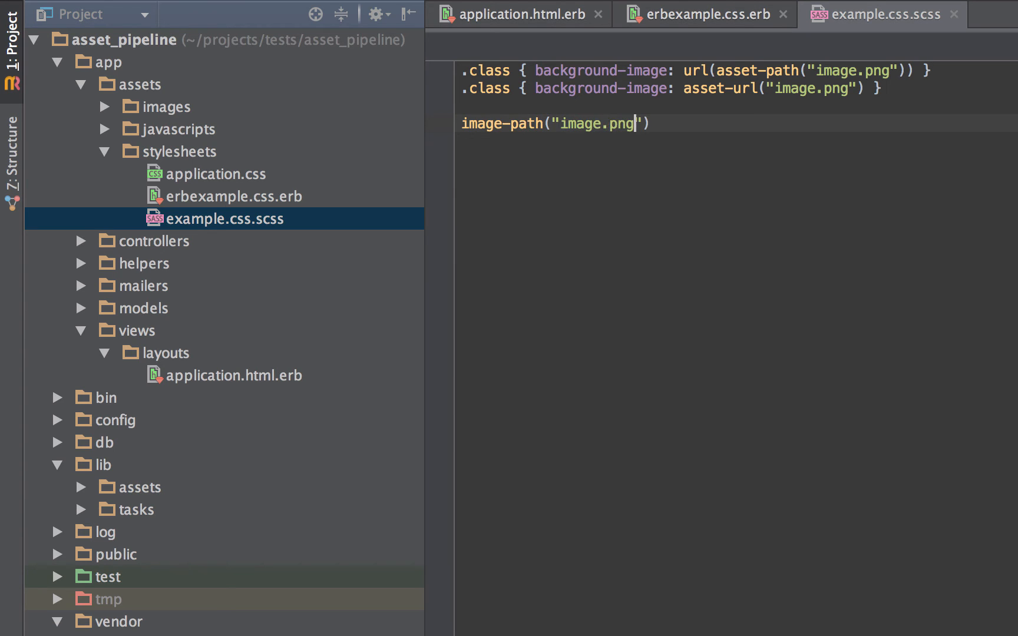
{"action": "type", "text": "image-url(\"image.png"}
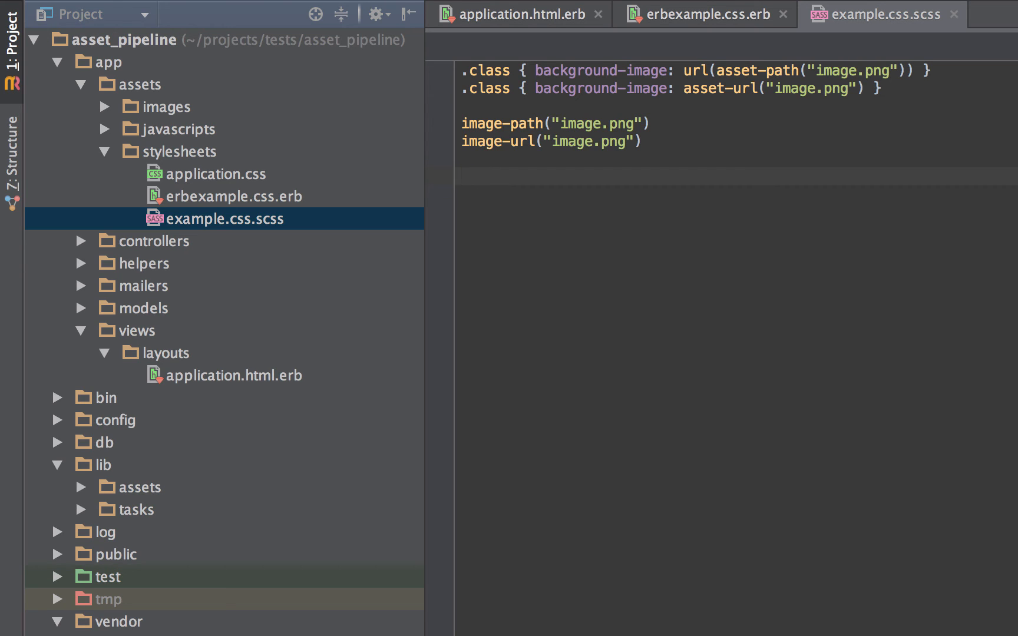
- Add an asset-data-url("rails.png") line followed by a # url(data comment
{"action": "type", "text": "asset-da"}
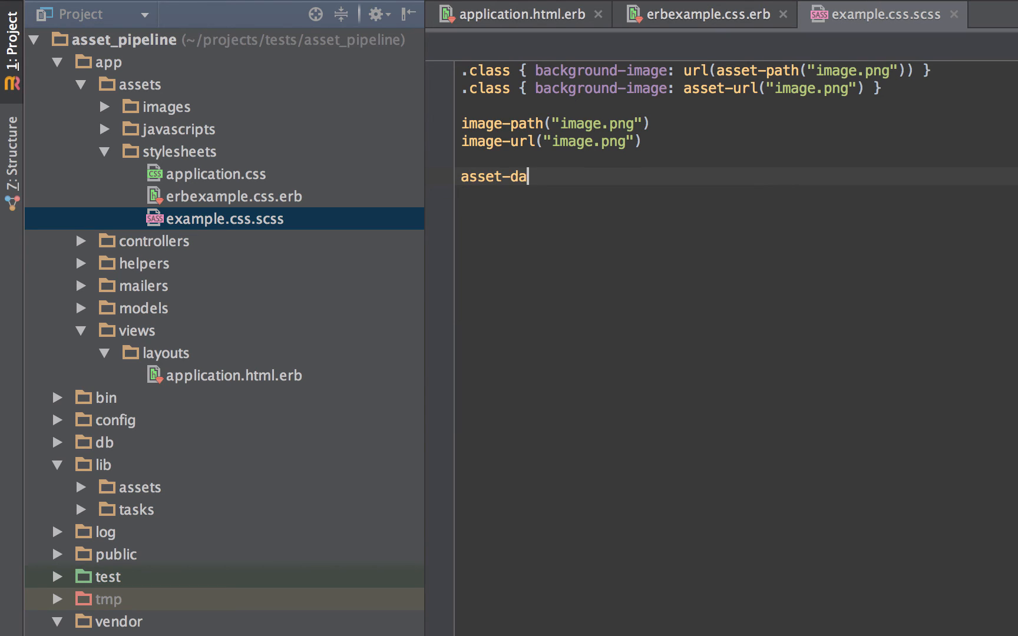
{"action": "type", "text": "ta-url(\"\")"}
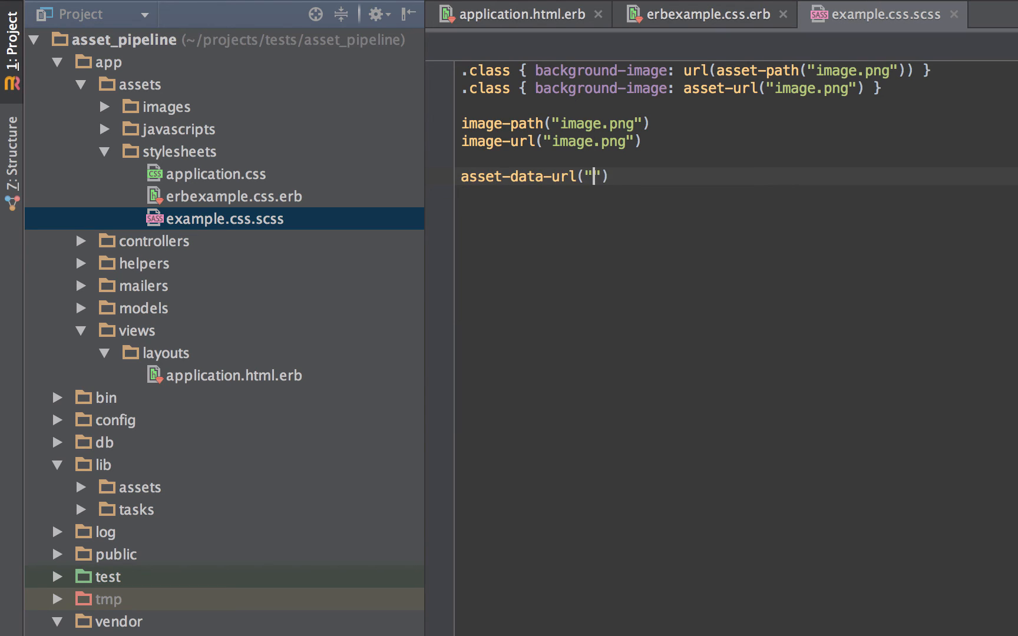
{"action": "type", "text": "rails.png"}
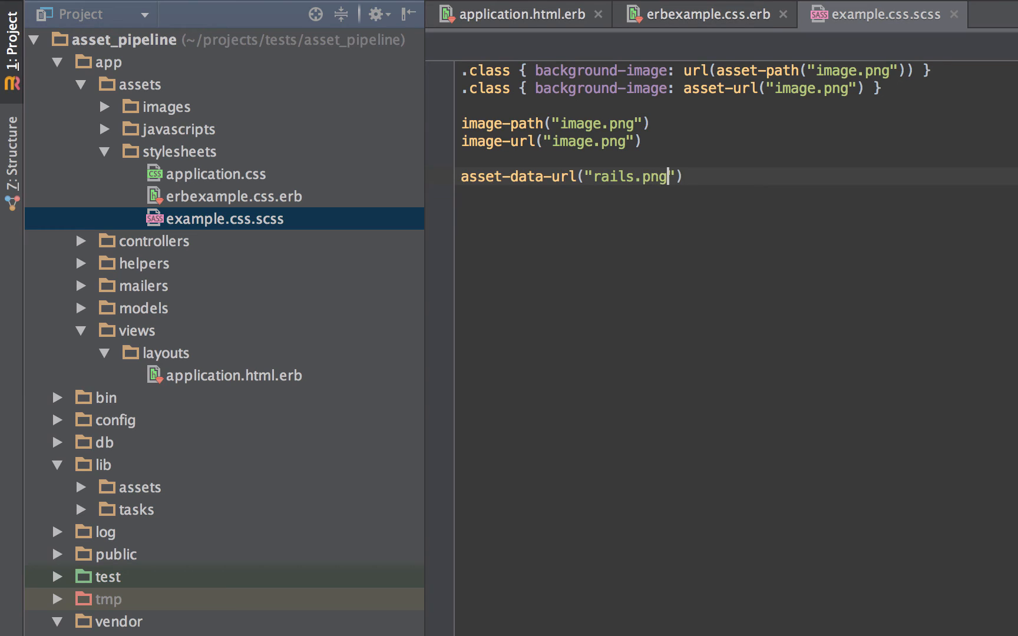
{"action": "type", "text": "#"}
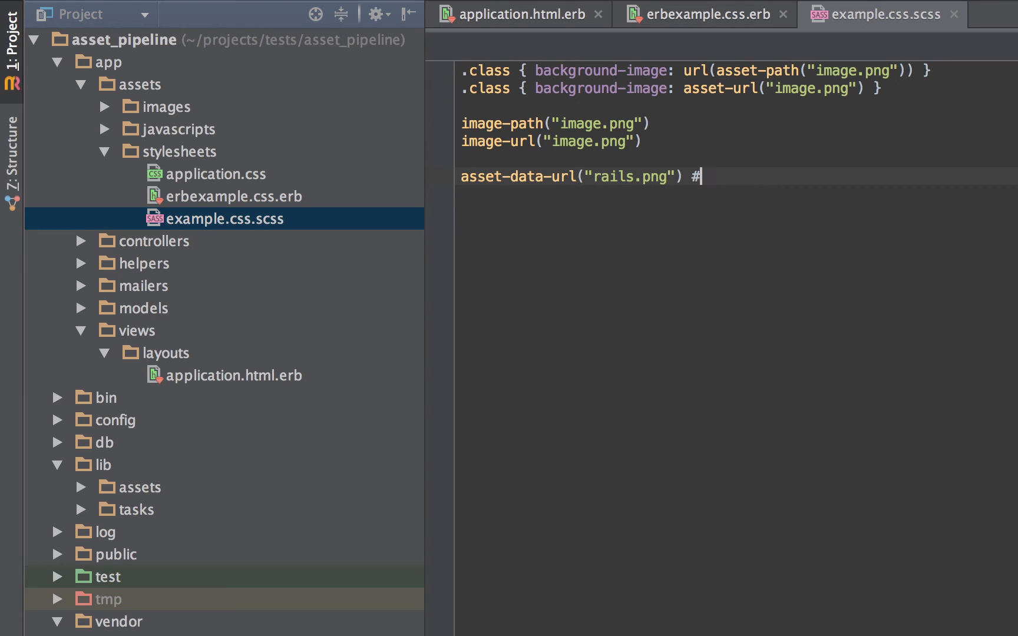
{"action": "type", "text": "url"}
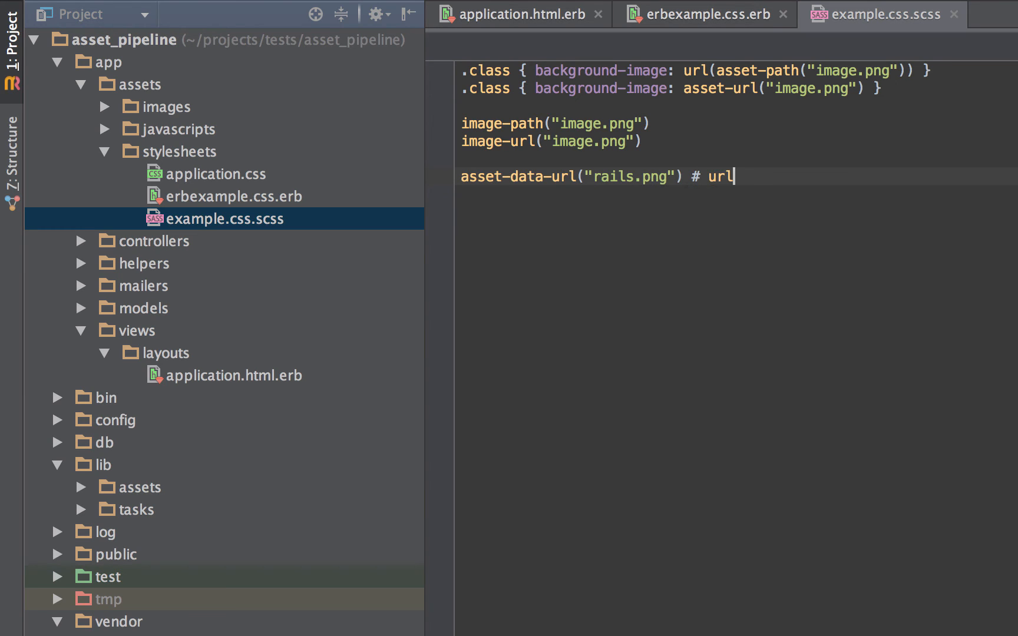
{"action": "type", "text": "(data)"}
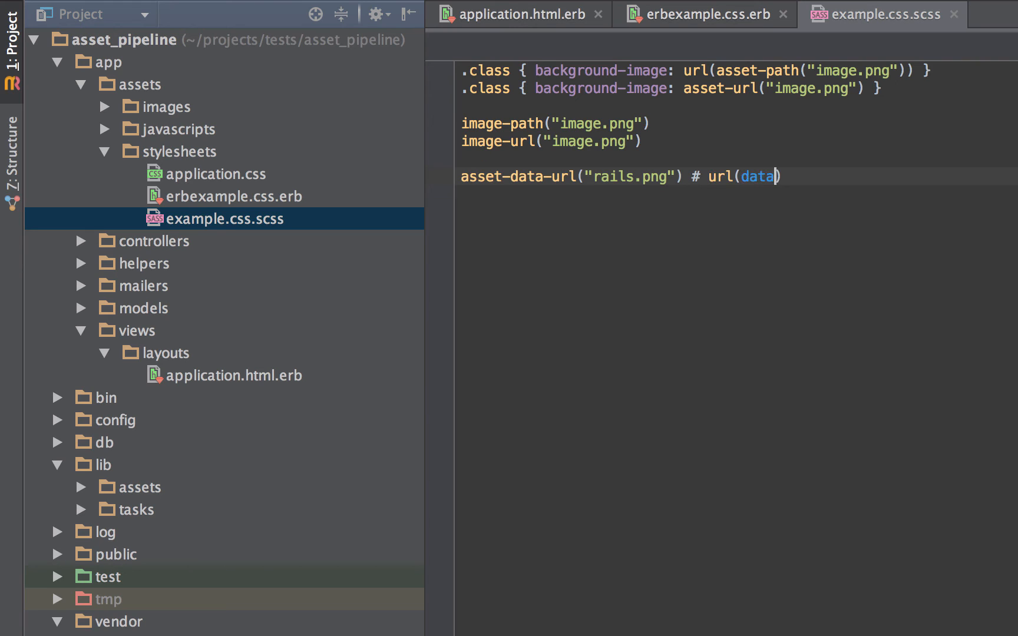
- Complete the comment as url(data:image/png;base64,iVBORW0... showing the data-URI form
{"action": "type", "text": ":"}
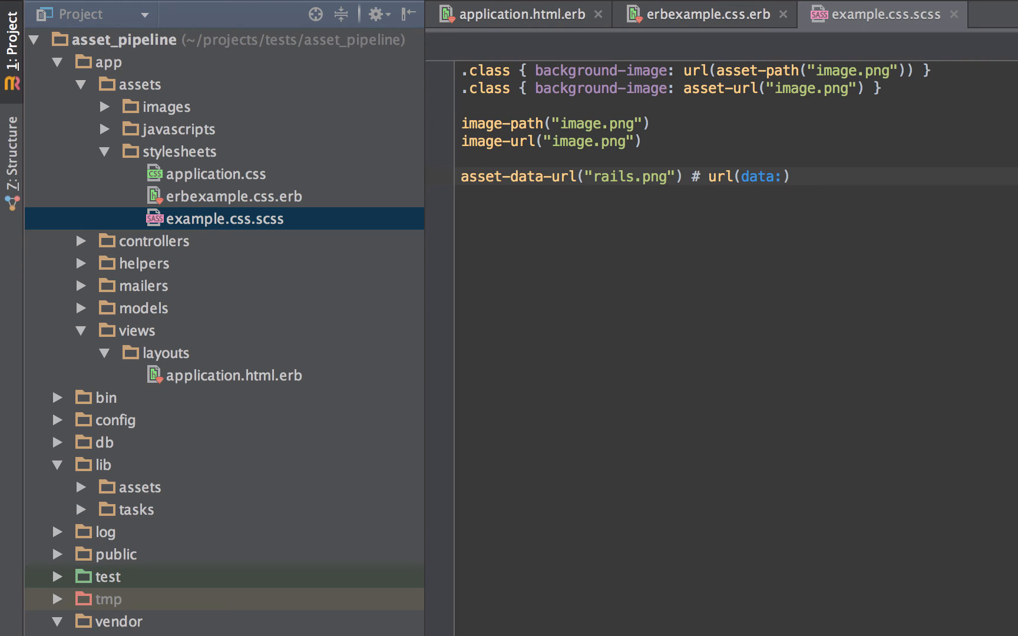
{"action": "type", "text": "image/pn"}
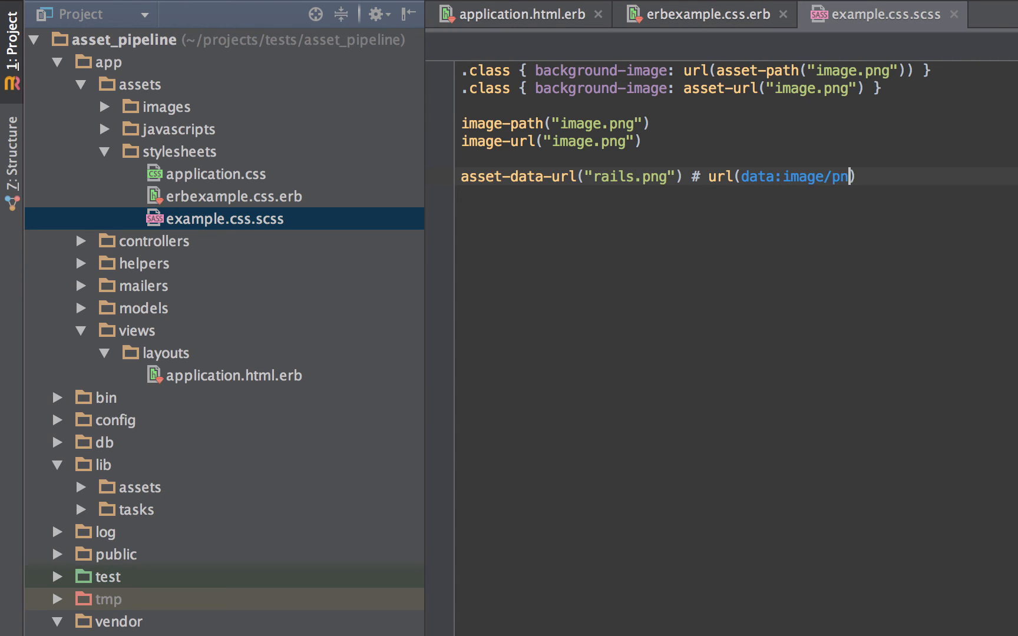
{"action": "type", "text": "g;base64"}
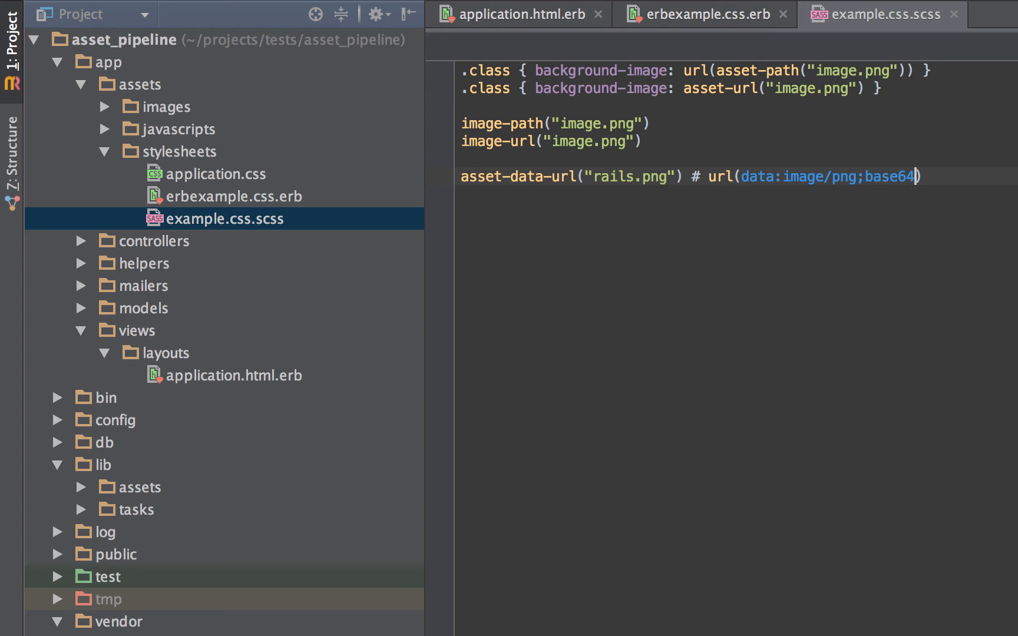
{"action": "type", "text": ",iV"}
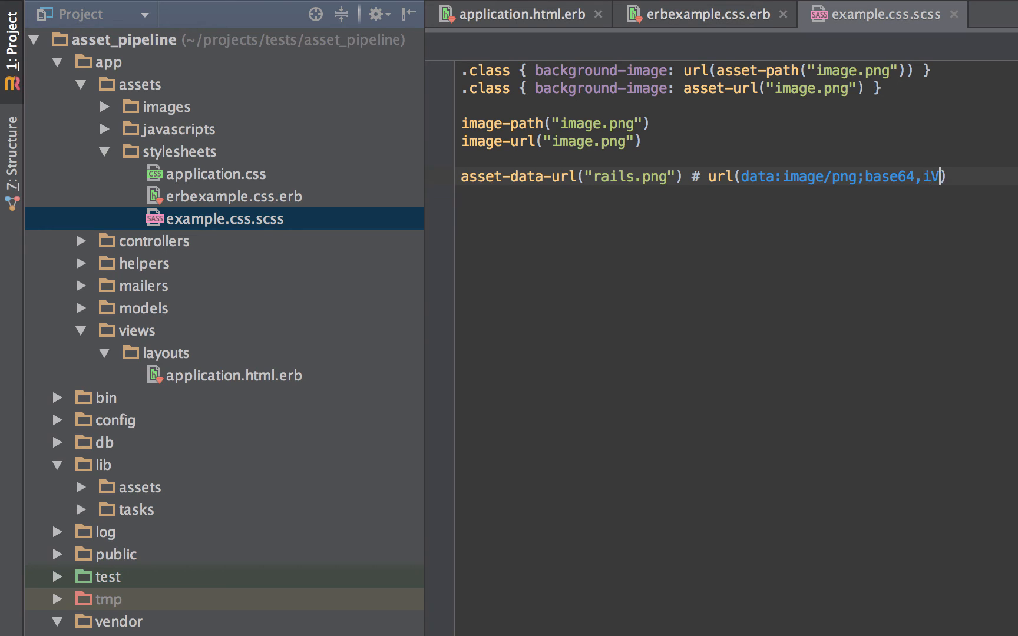
{"action": "type", "text": "BORW0"}
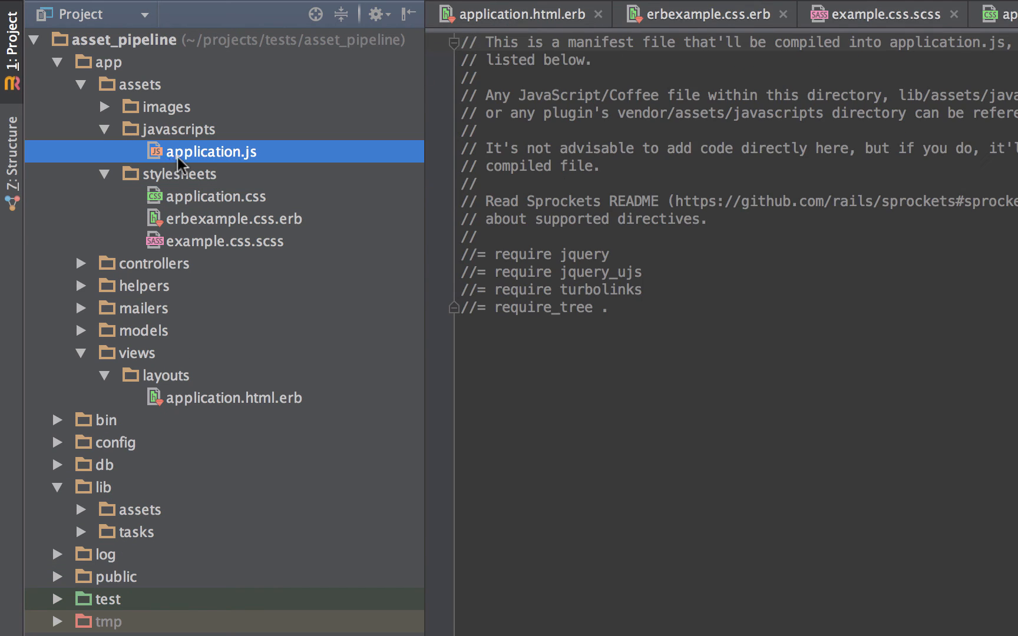
- In application.js replace require_tree with //= require something and //= require something-else
{"action": "left_click", "coordinate": [217, 196]}
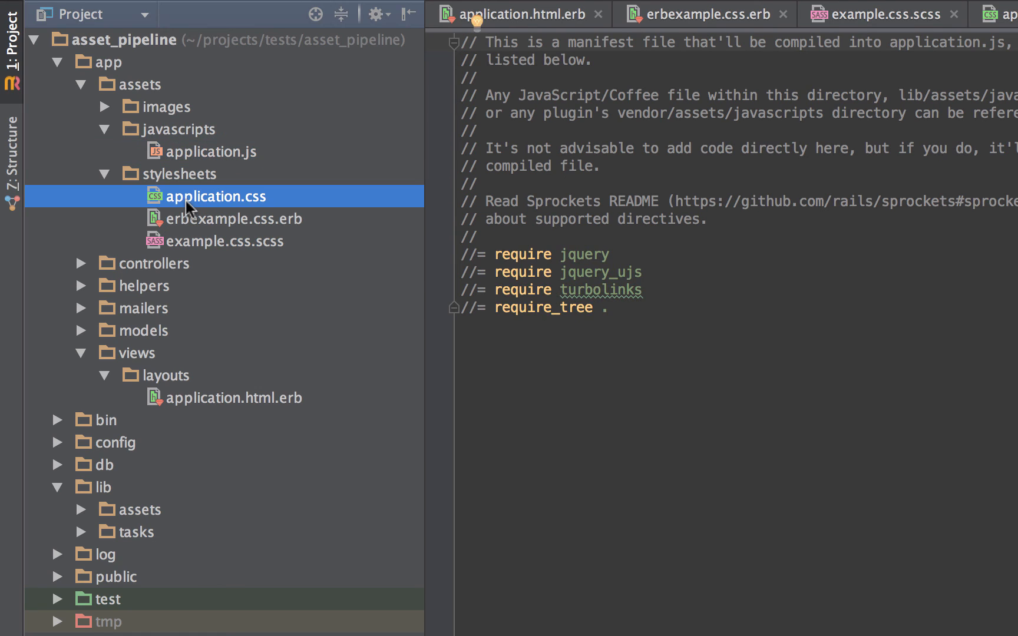
{"action": "mouse_move", "coordinate": [840, 194]}
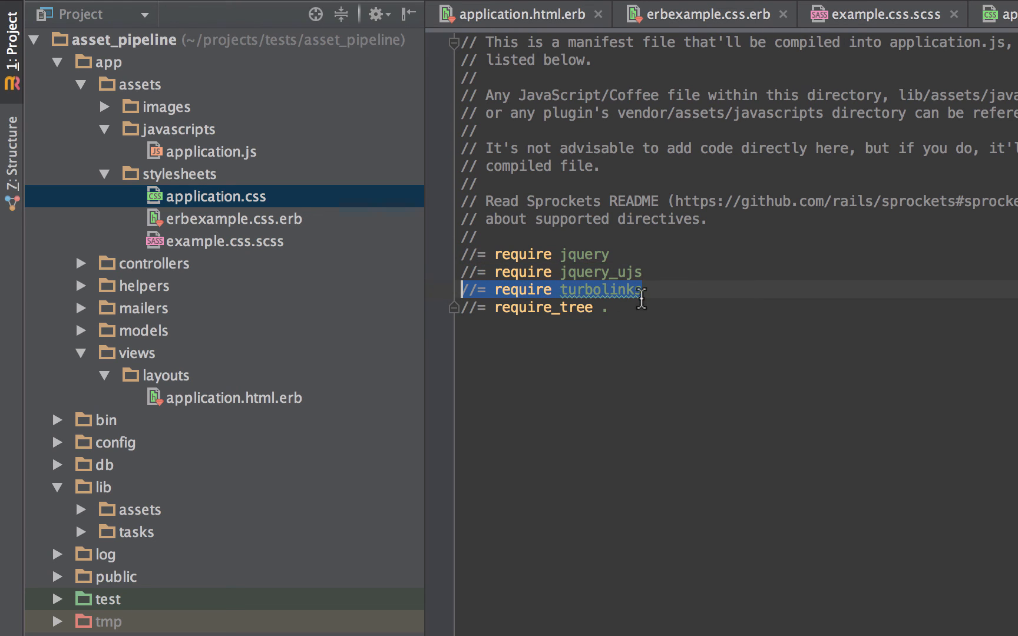
{"action": "mouse_move", "coordinate": [421, 280]}
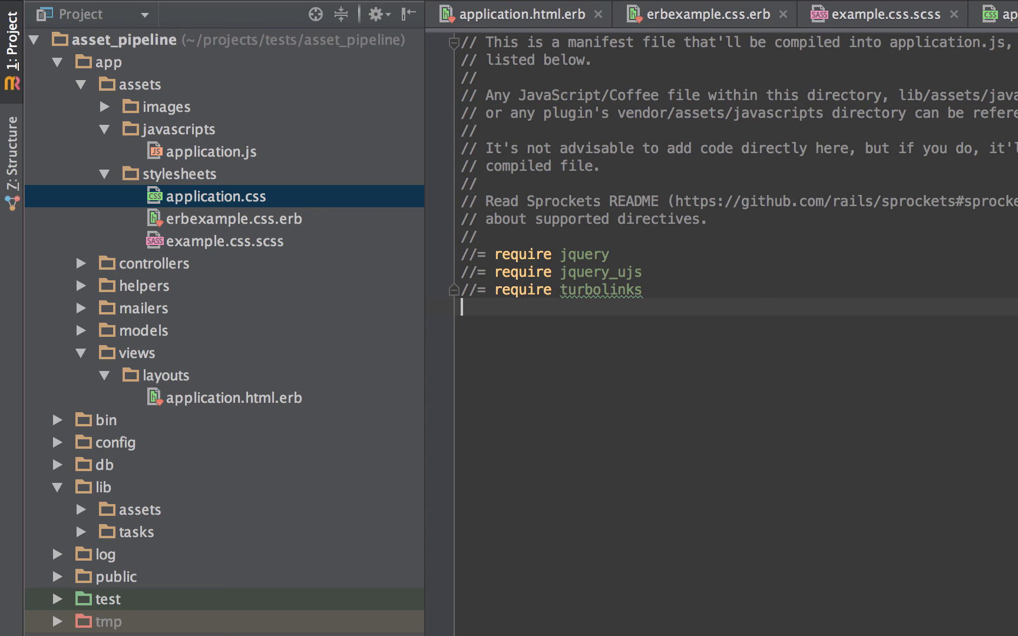
{"action": "type", "text": "//= require something-else"}
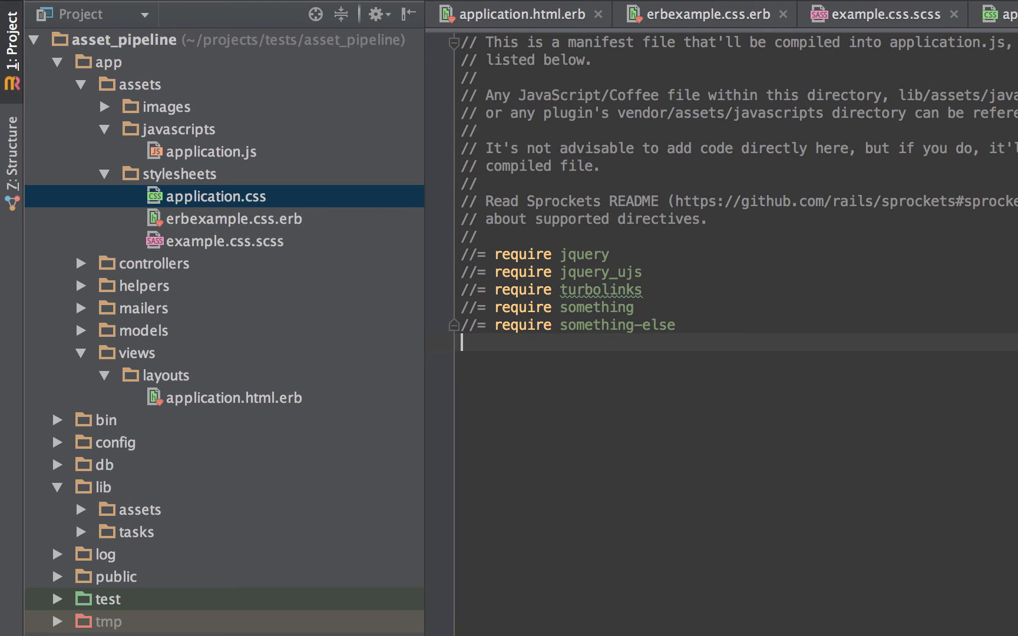
{"action": "mouse_move", "coordinate": [1005, 18]}
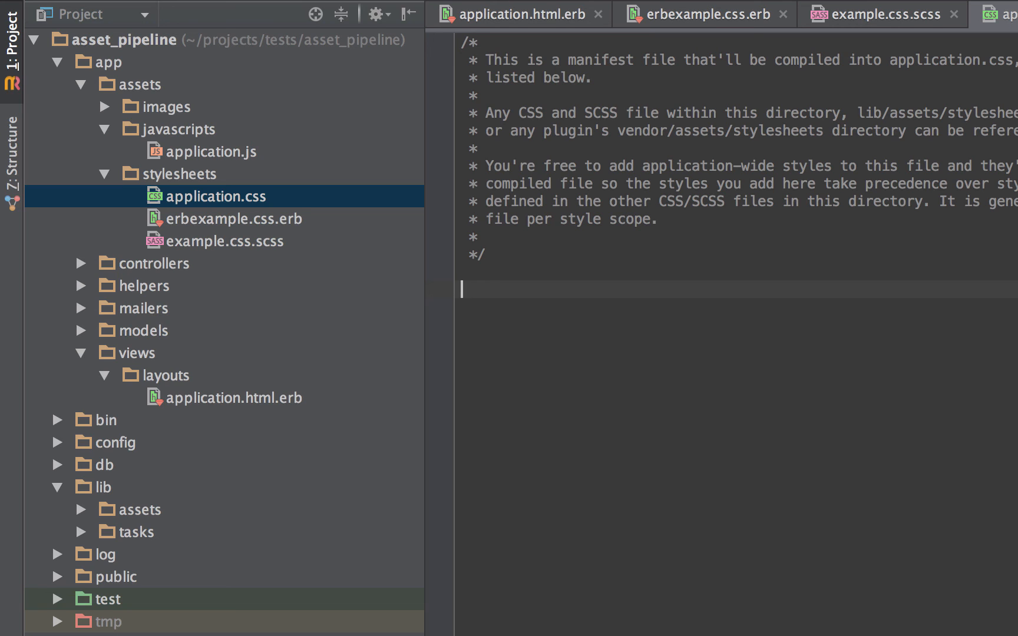
{"action": "type", "text": "@imp"}
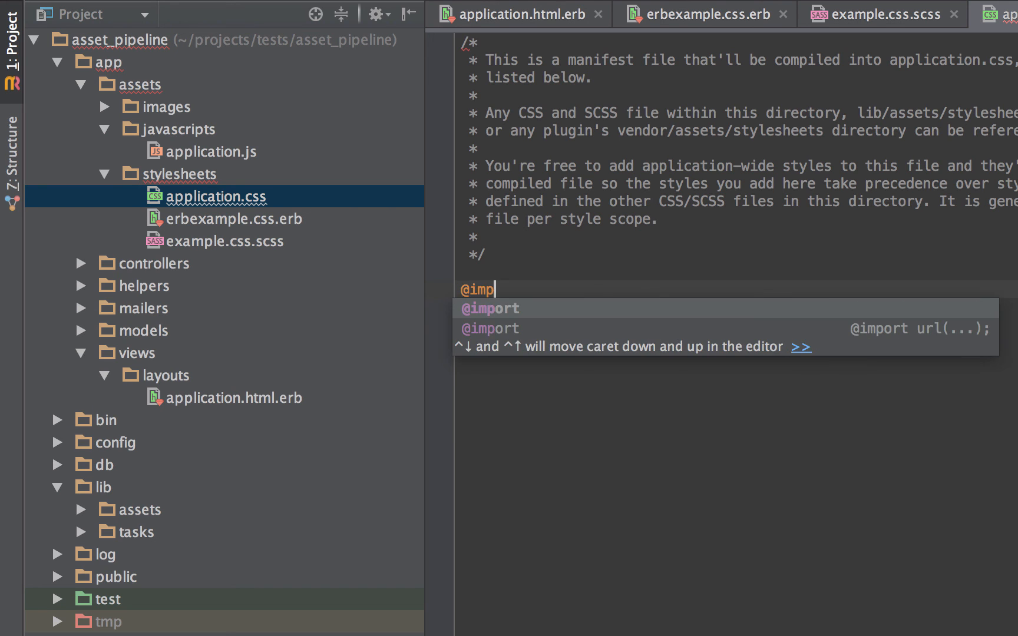